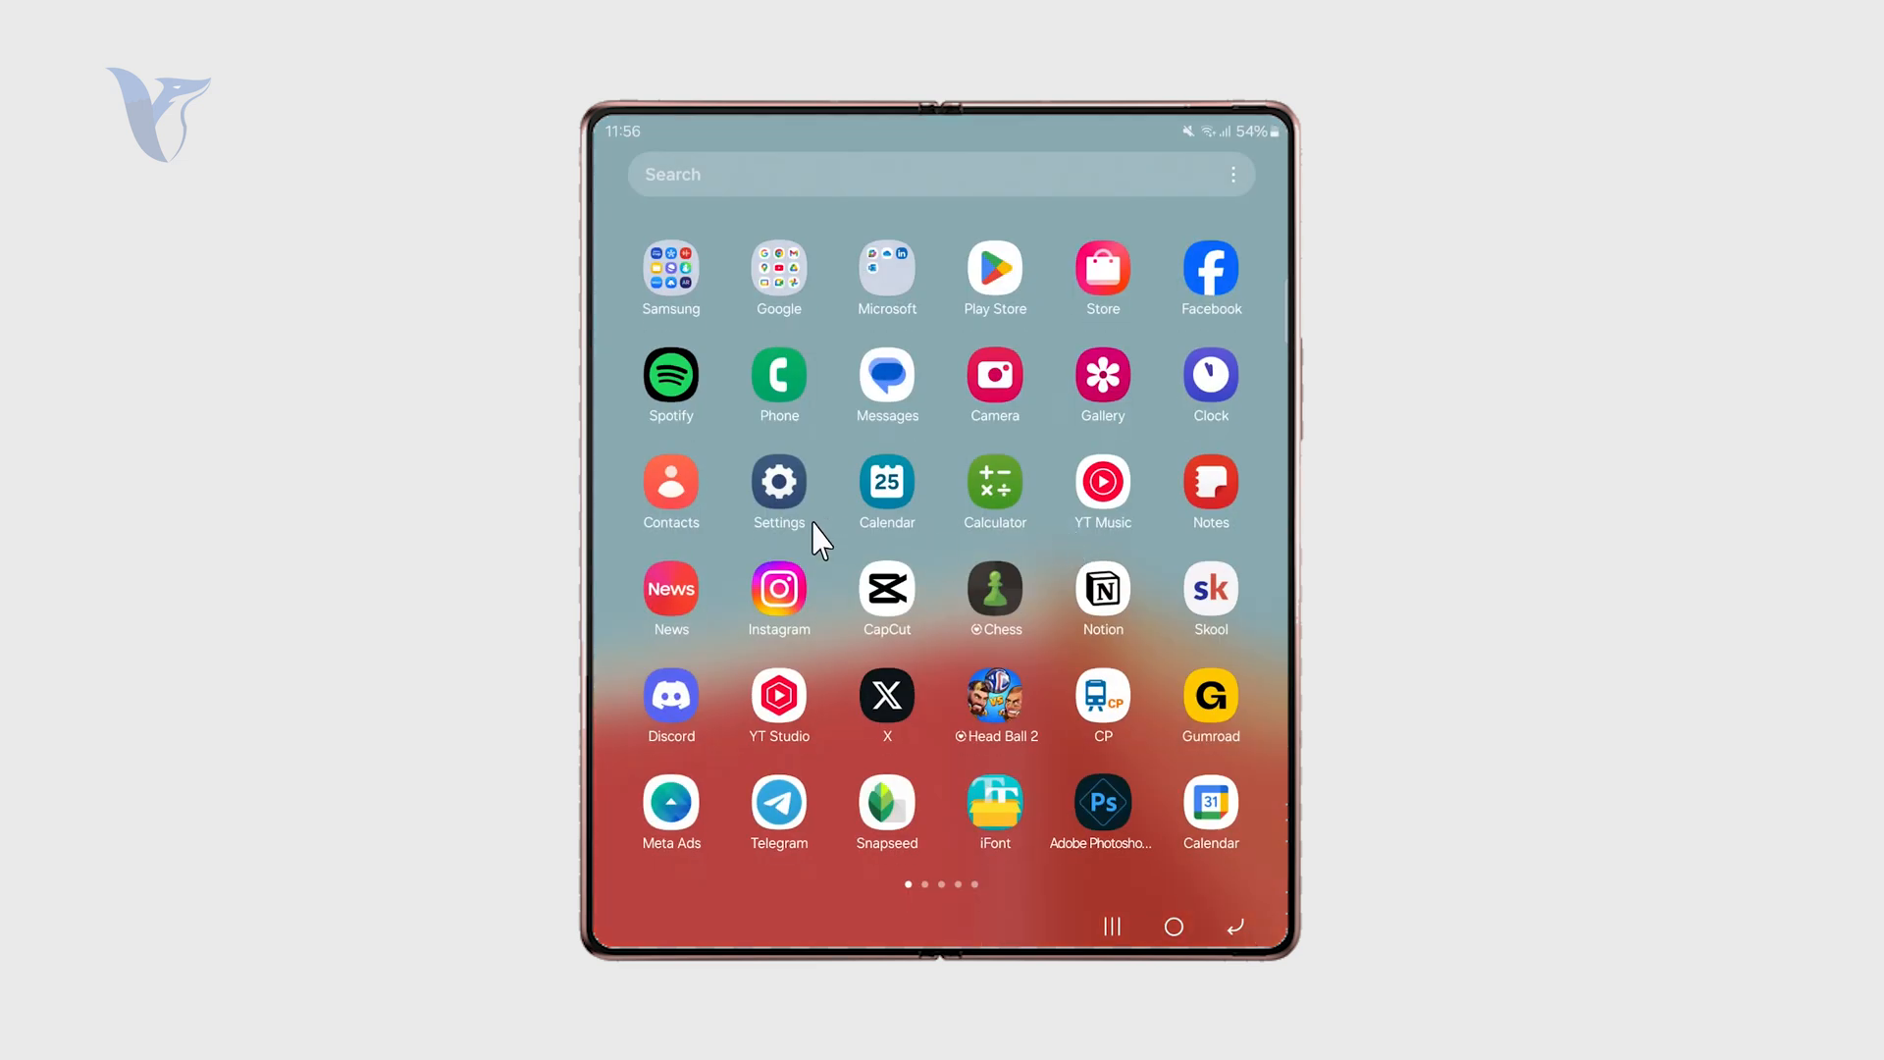
# - Launch Settings from the app drawer and scroll down the settings list
pyautogui.click(778, 492)
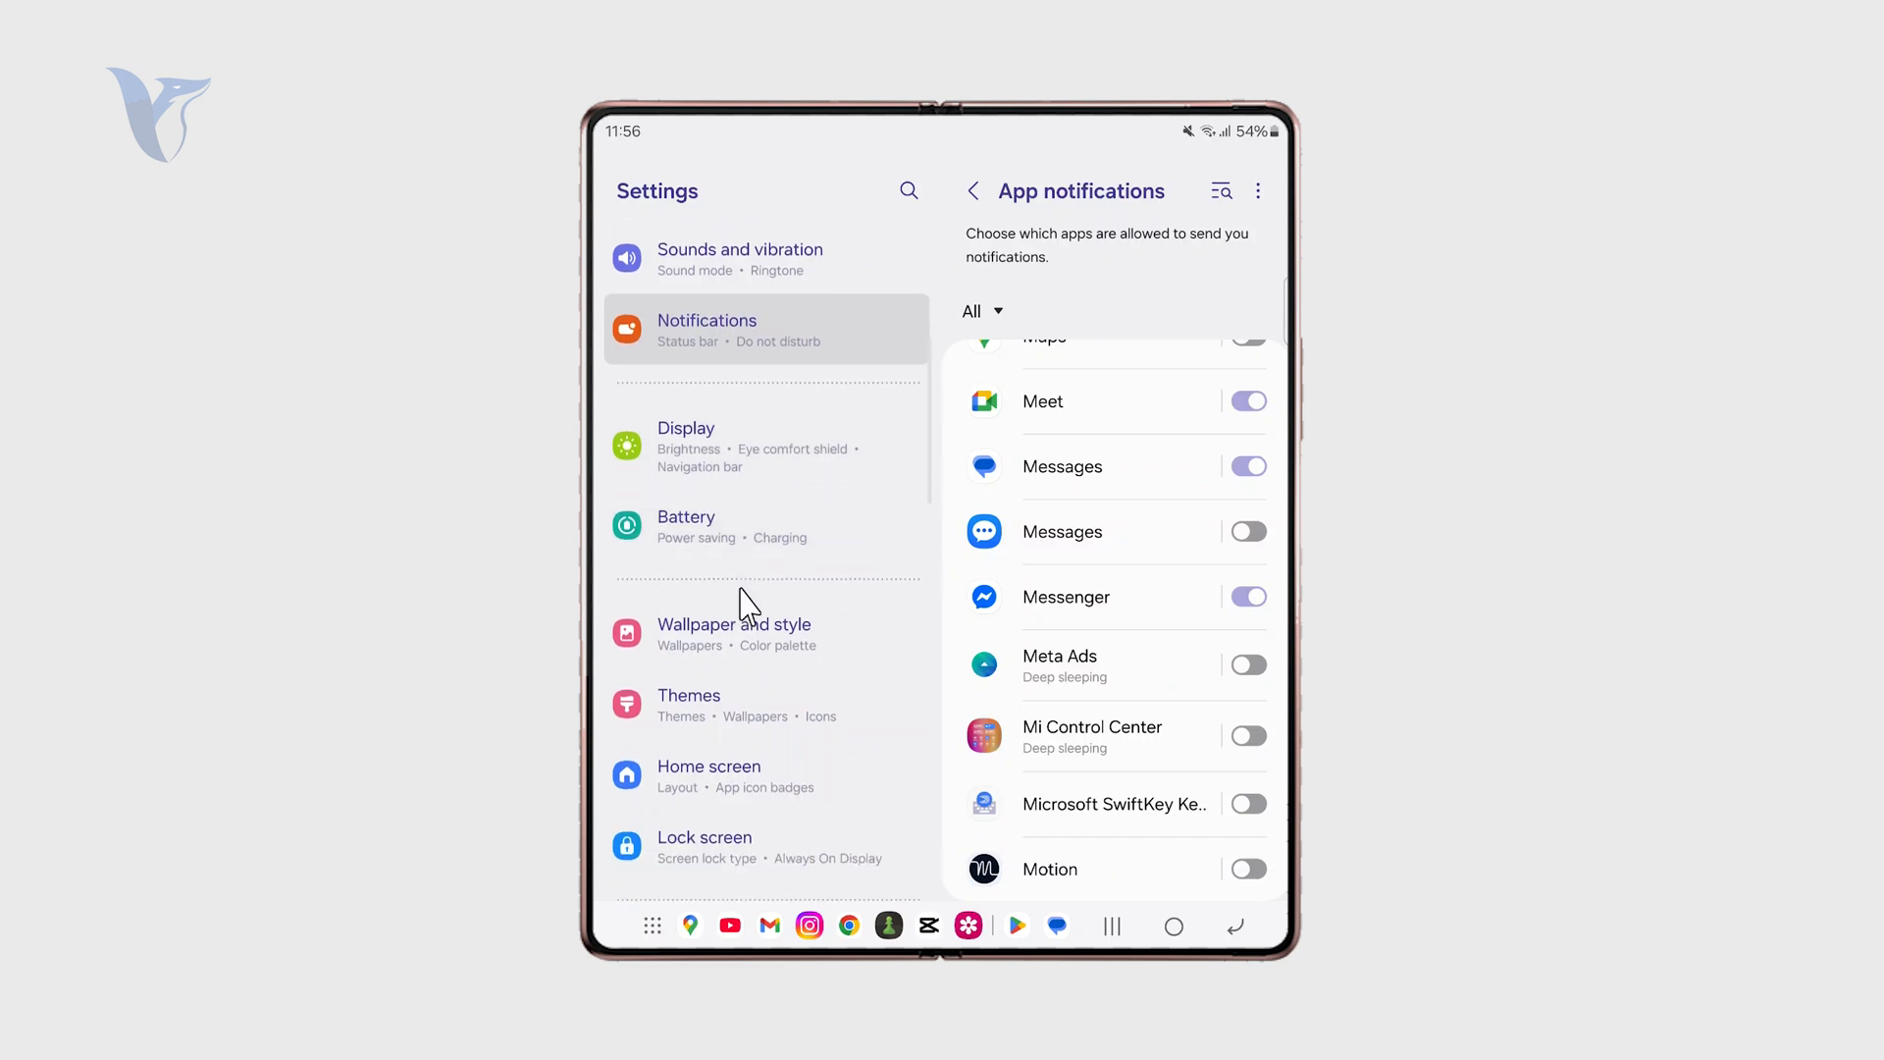
pyautogui.scroll(-3)
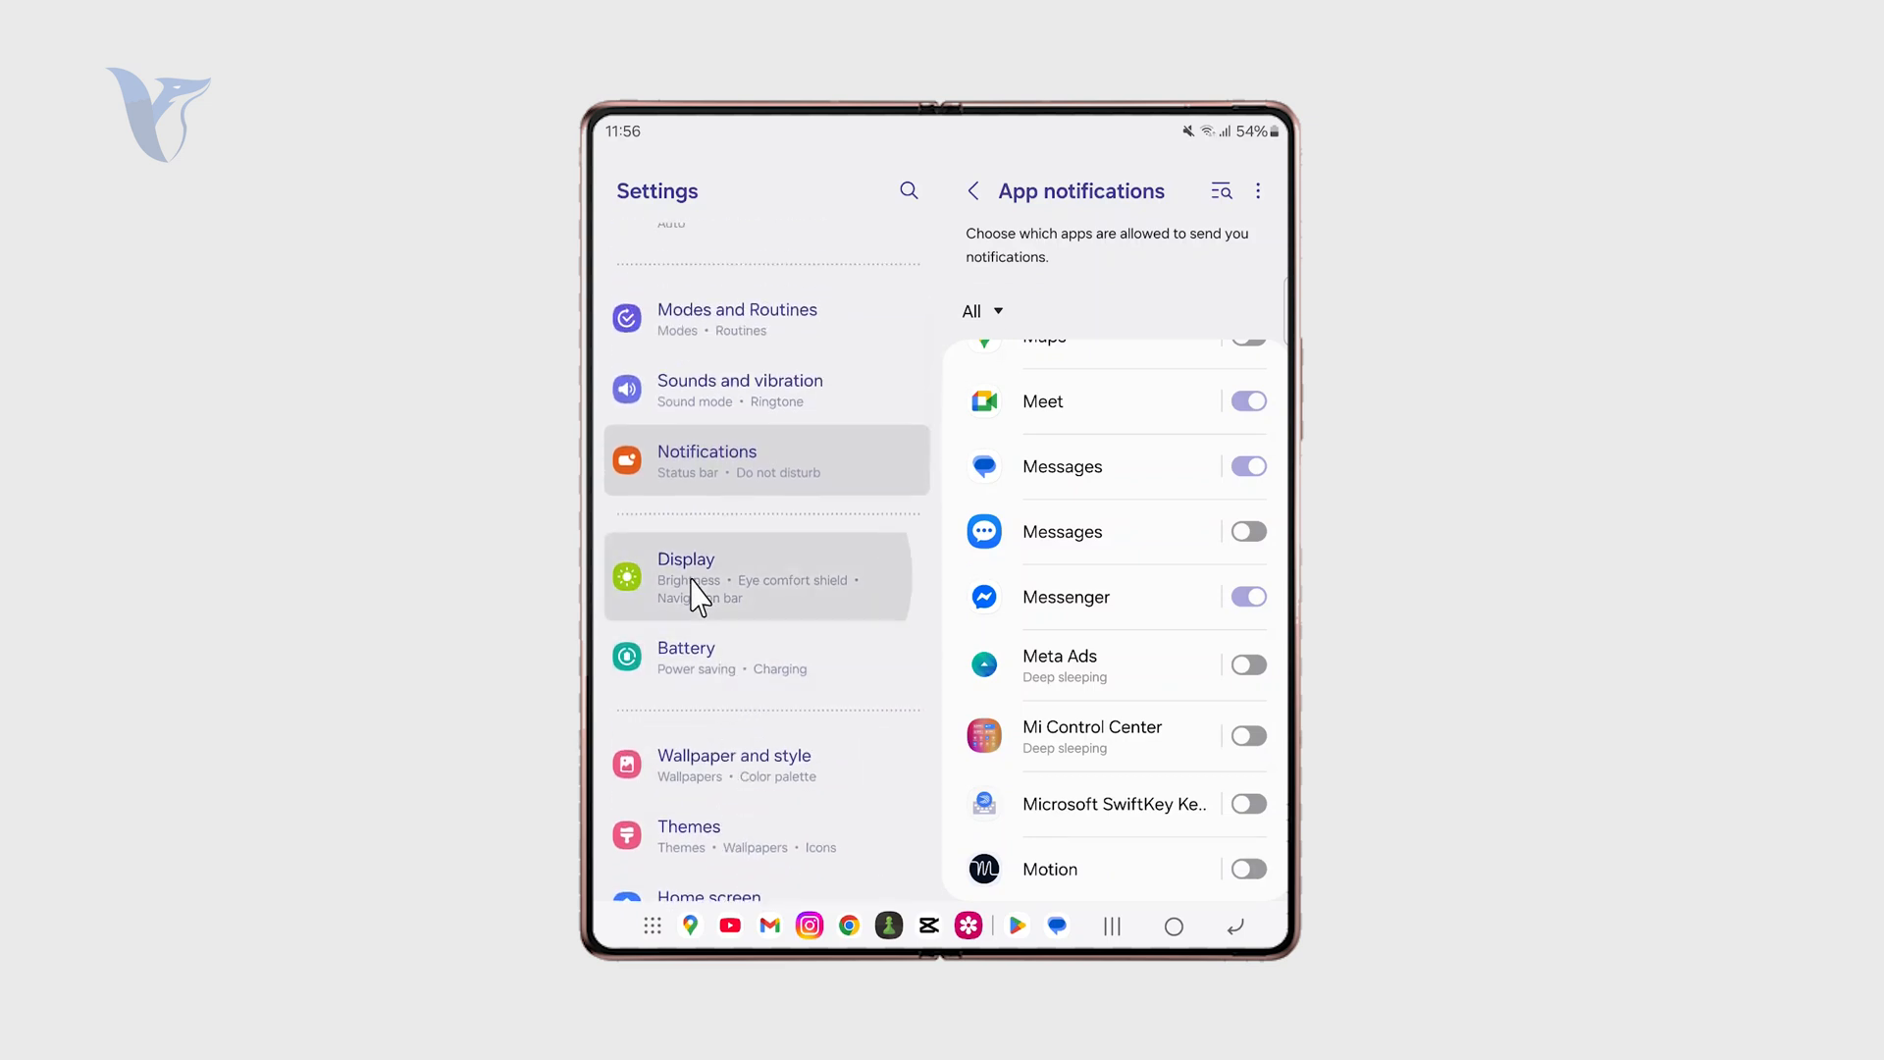
# - Open Display settings to reach Font size and style
pyautogui.click(686, 558)
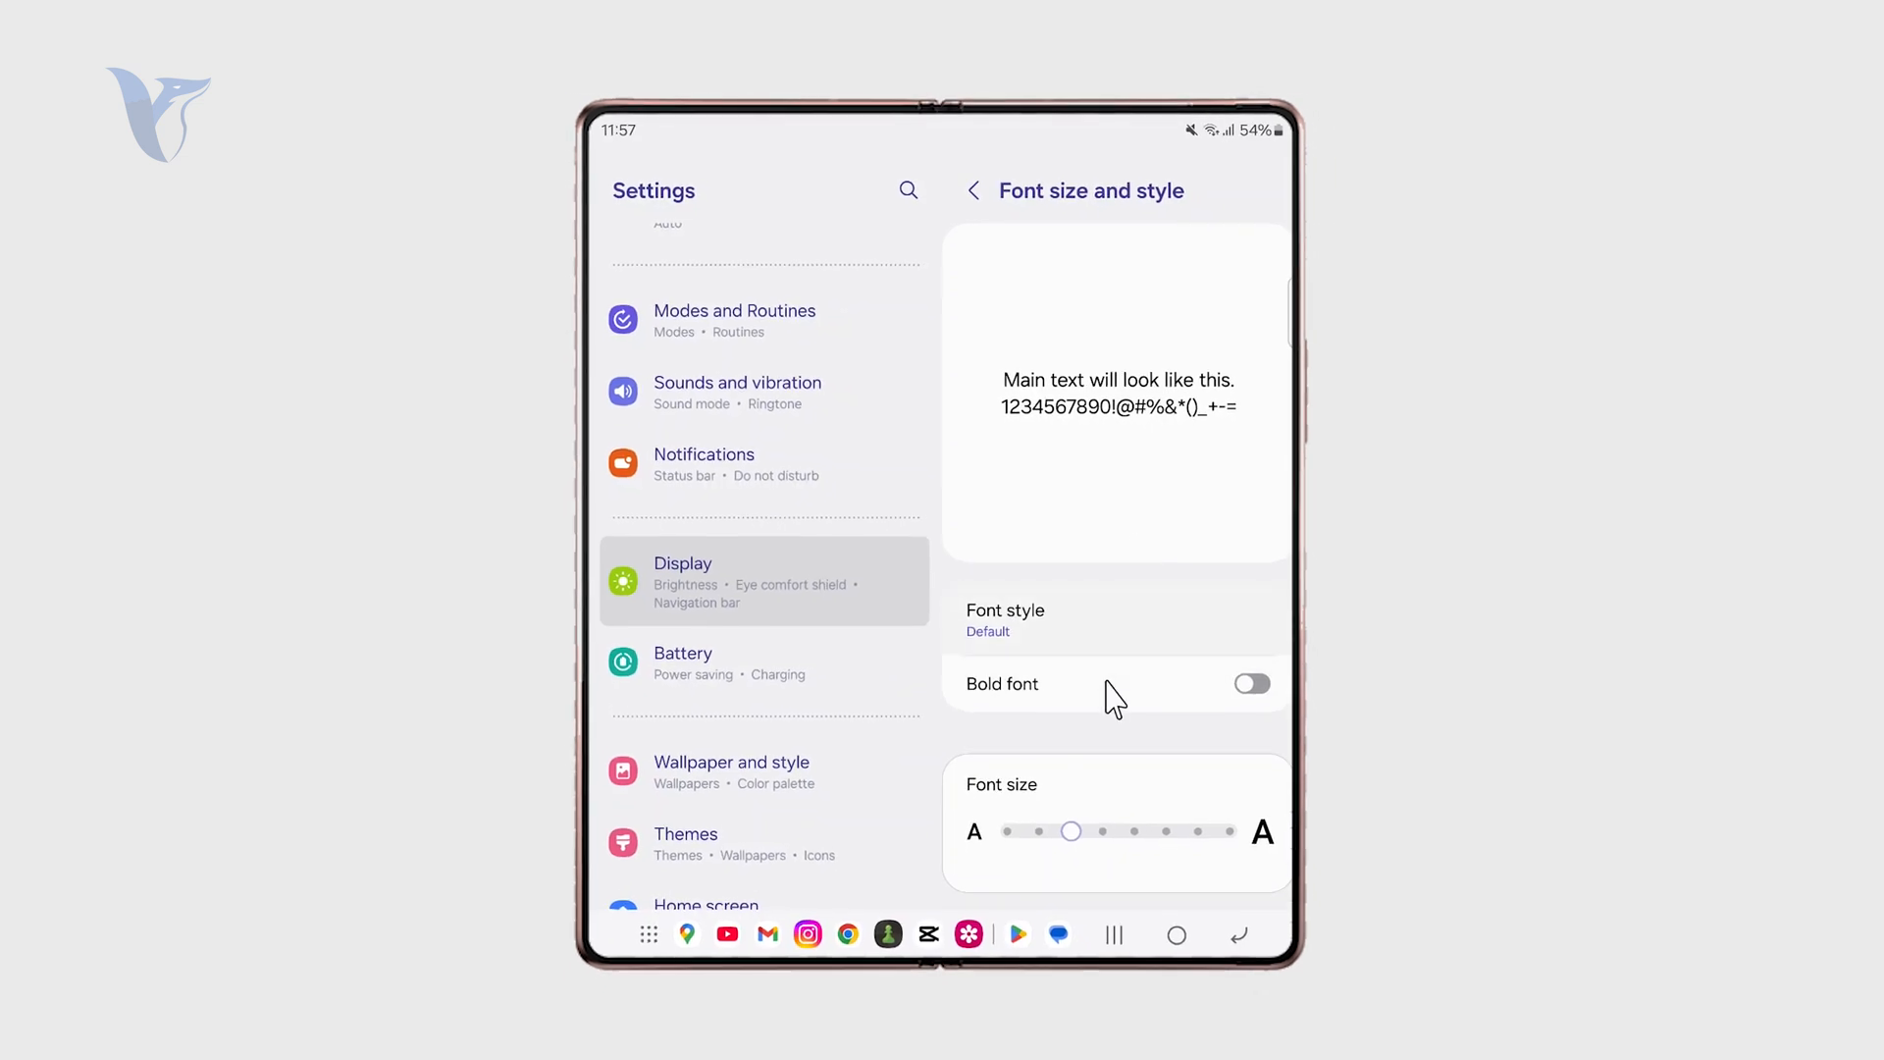
pyautogui.click(1249, 683)
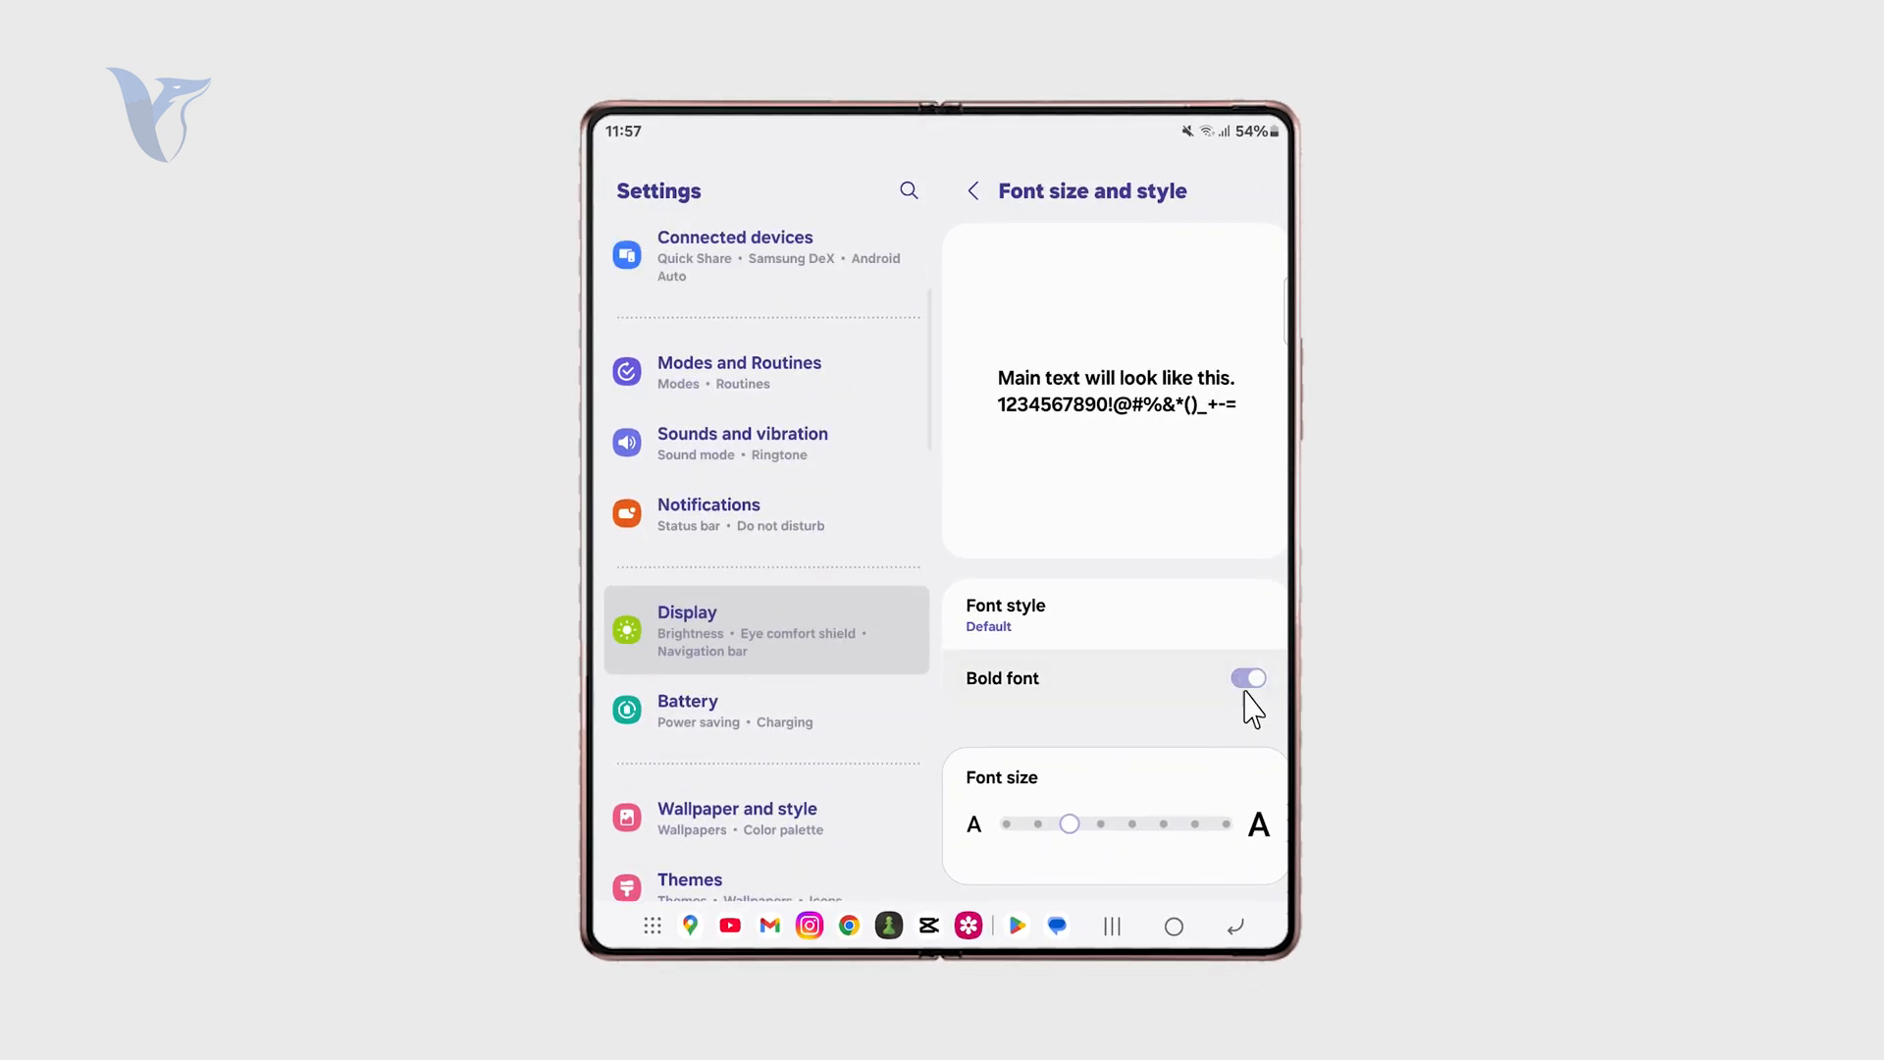
pyautogui.click(1249, 678)
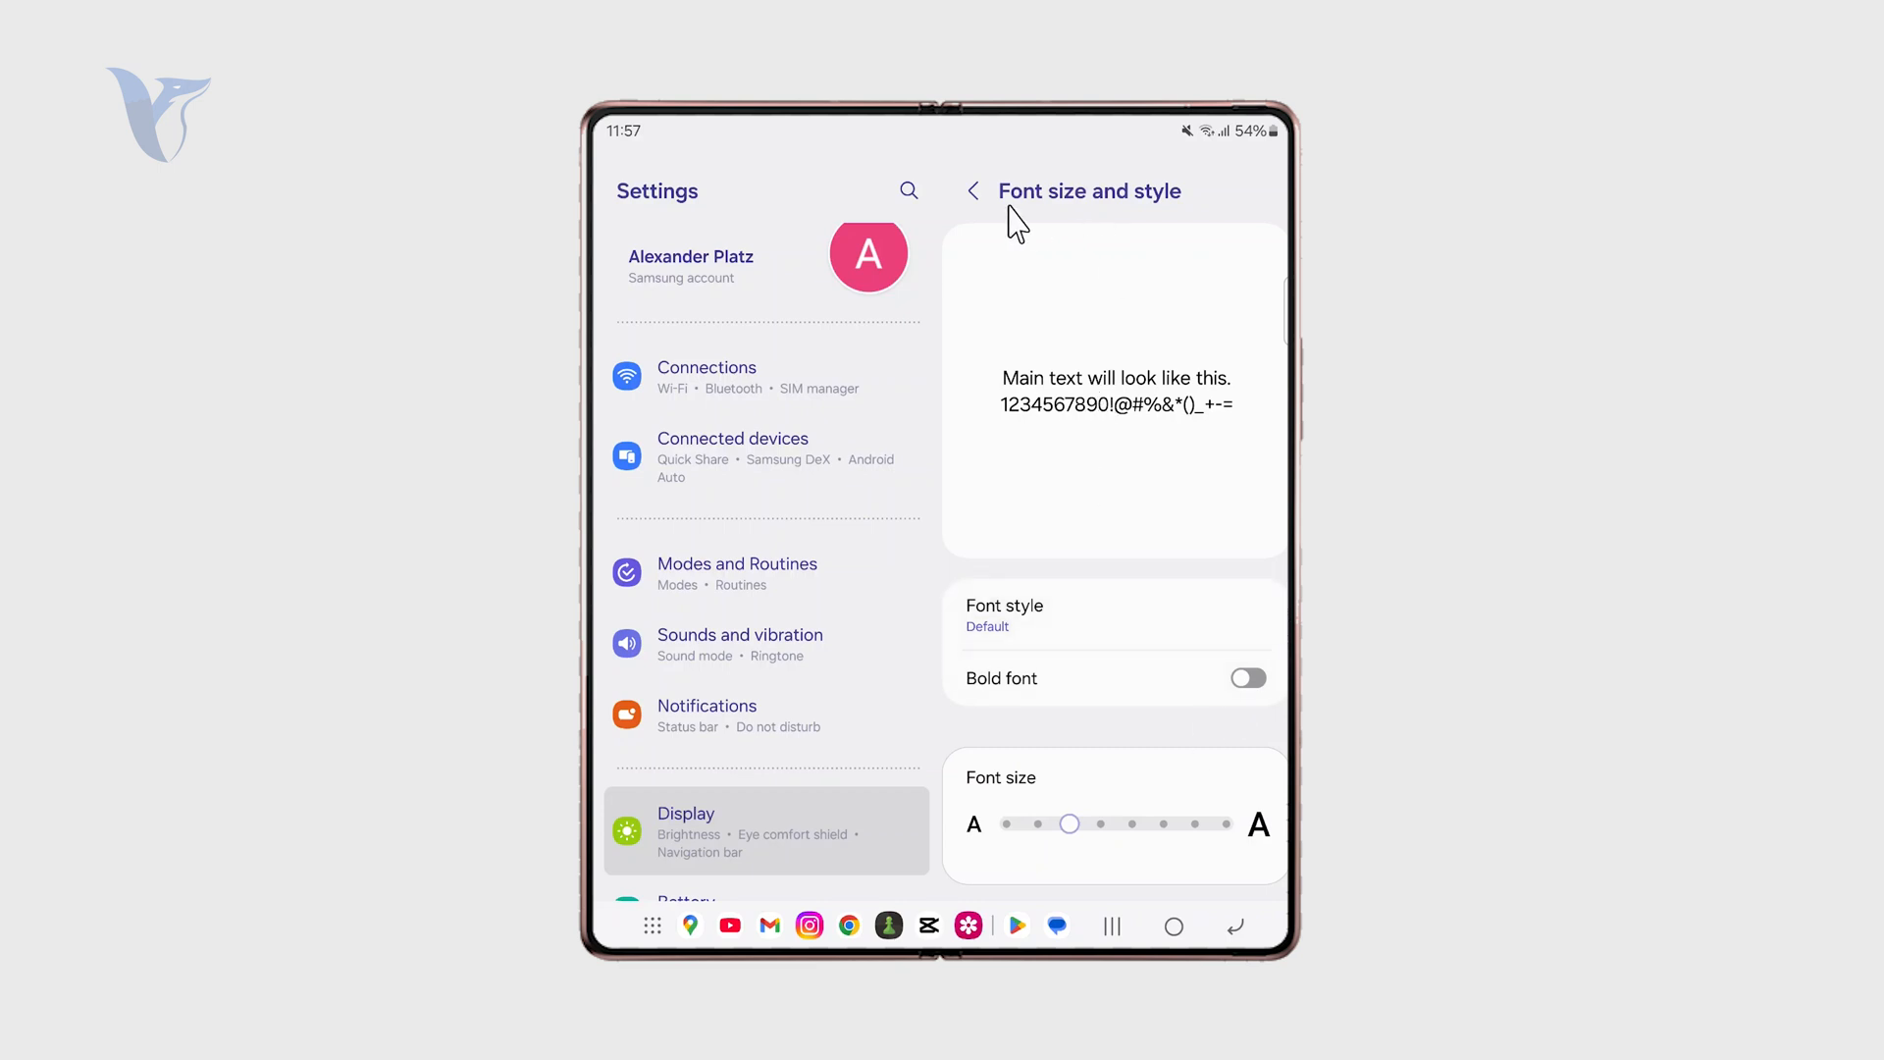
pyautogui.click(972, 191)
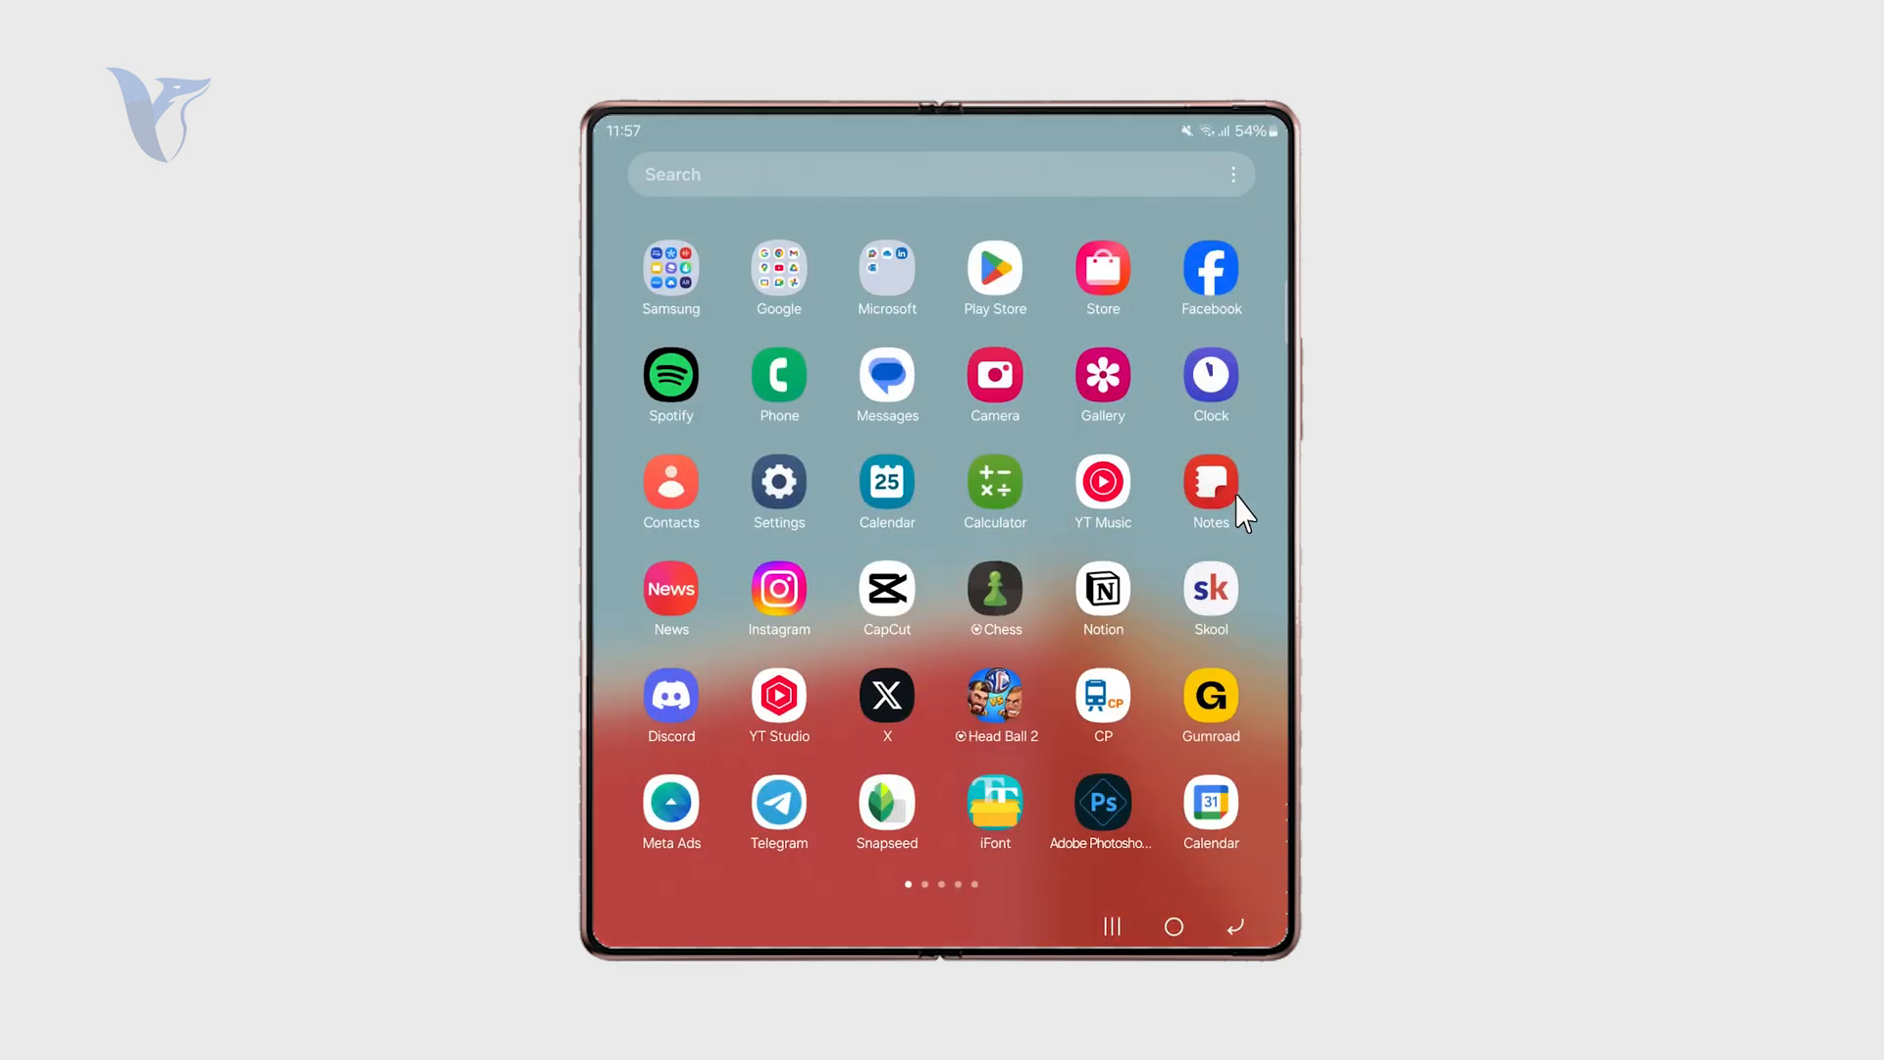
pyautogui.moveTo(825, 561)
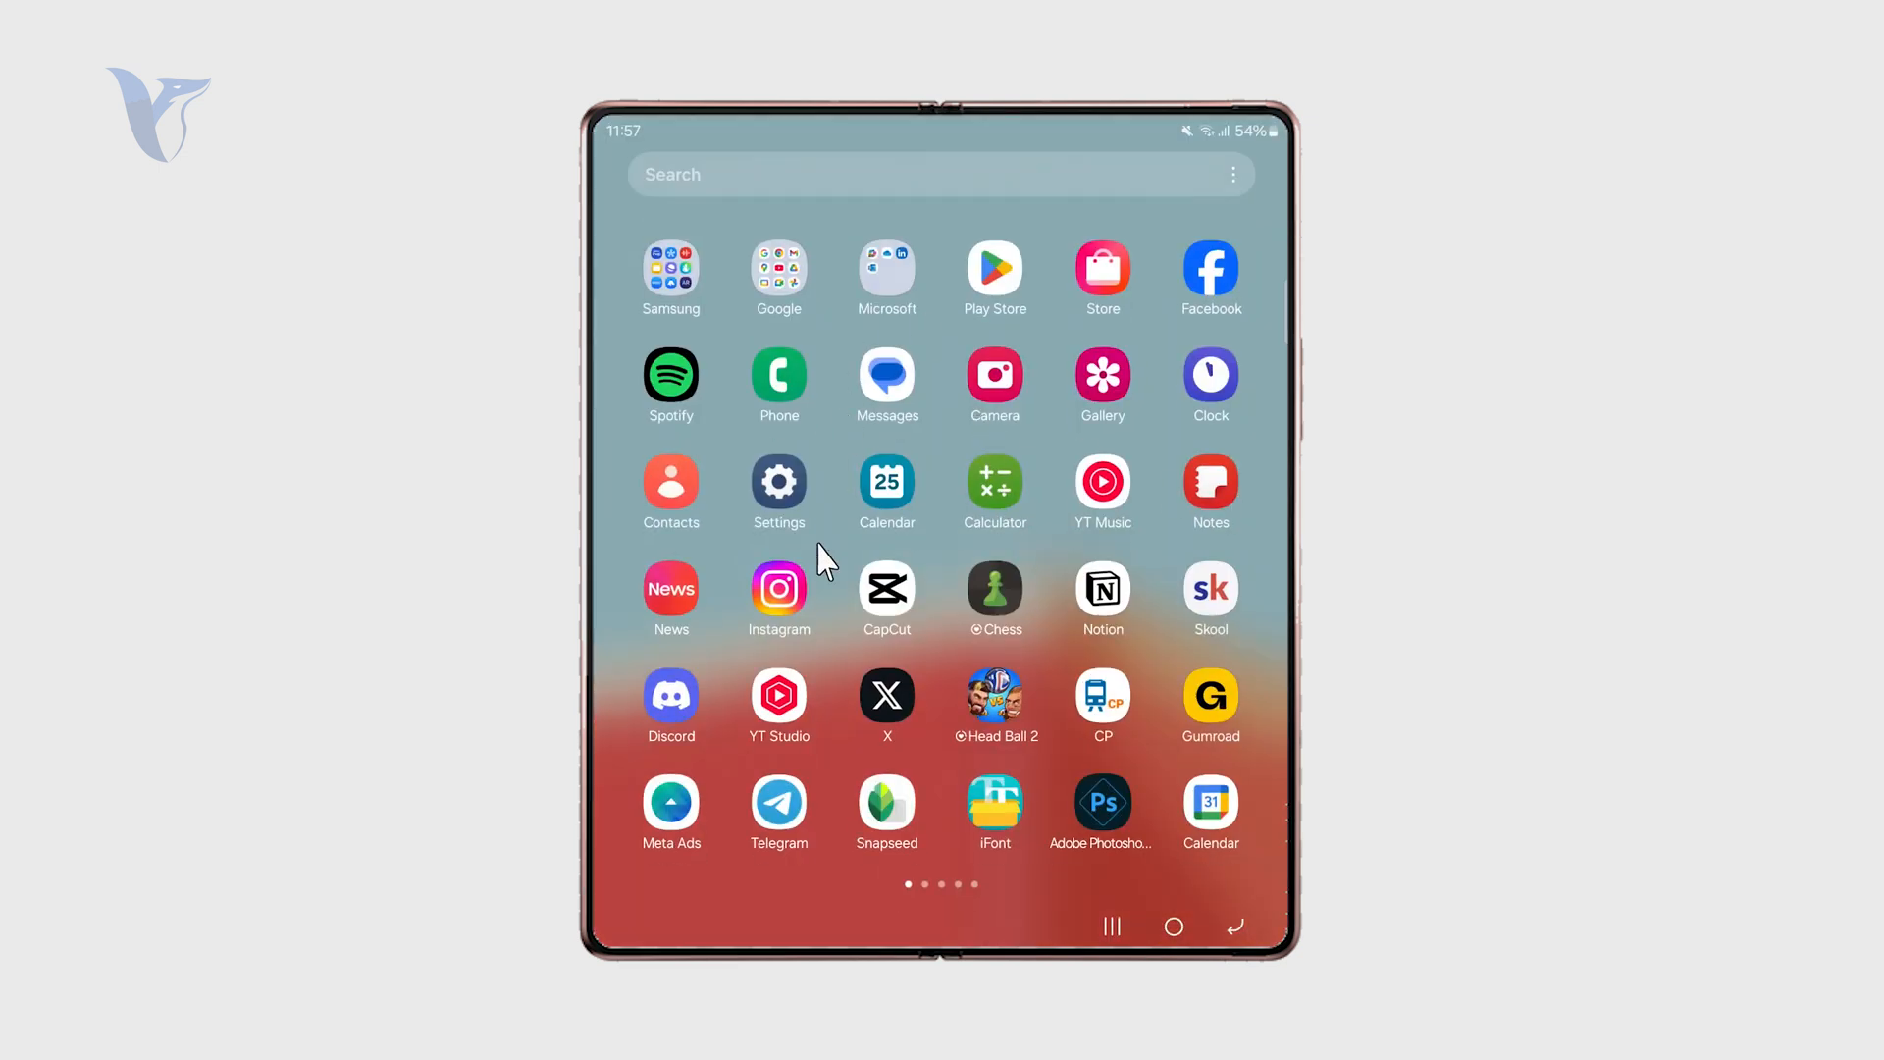
pyautogui.moveTo(887, 589)
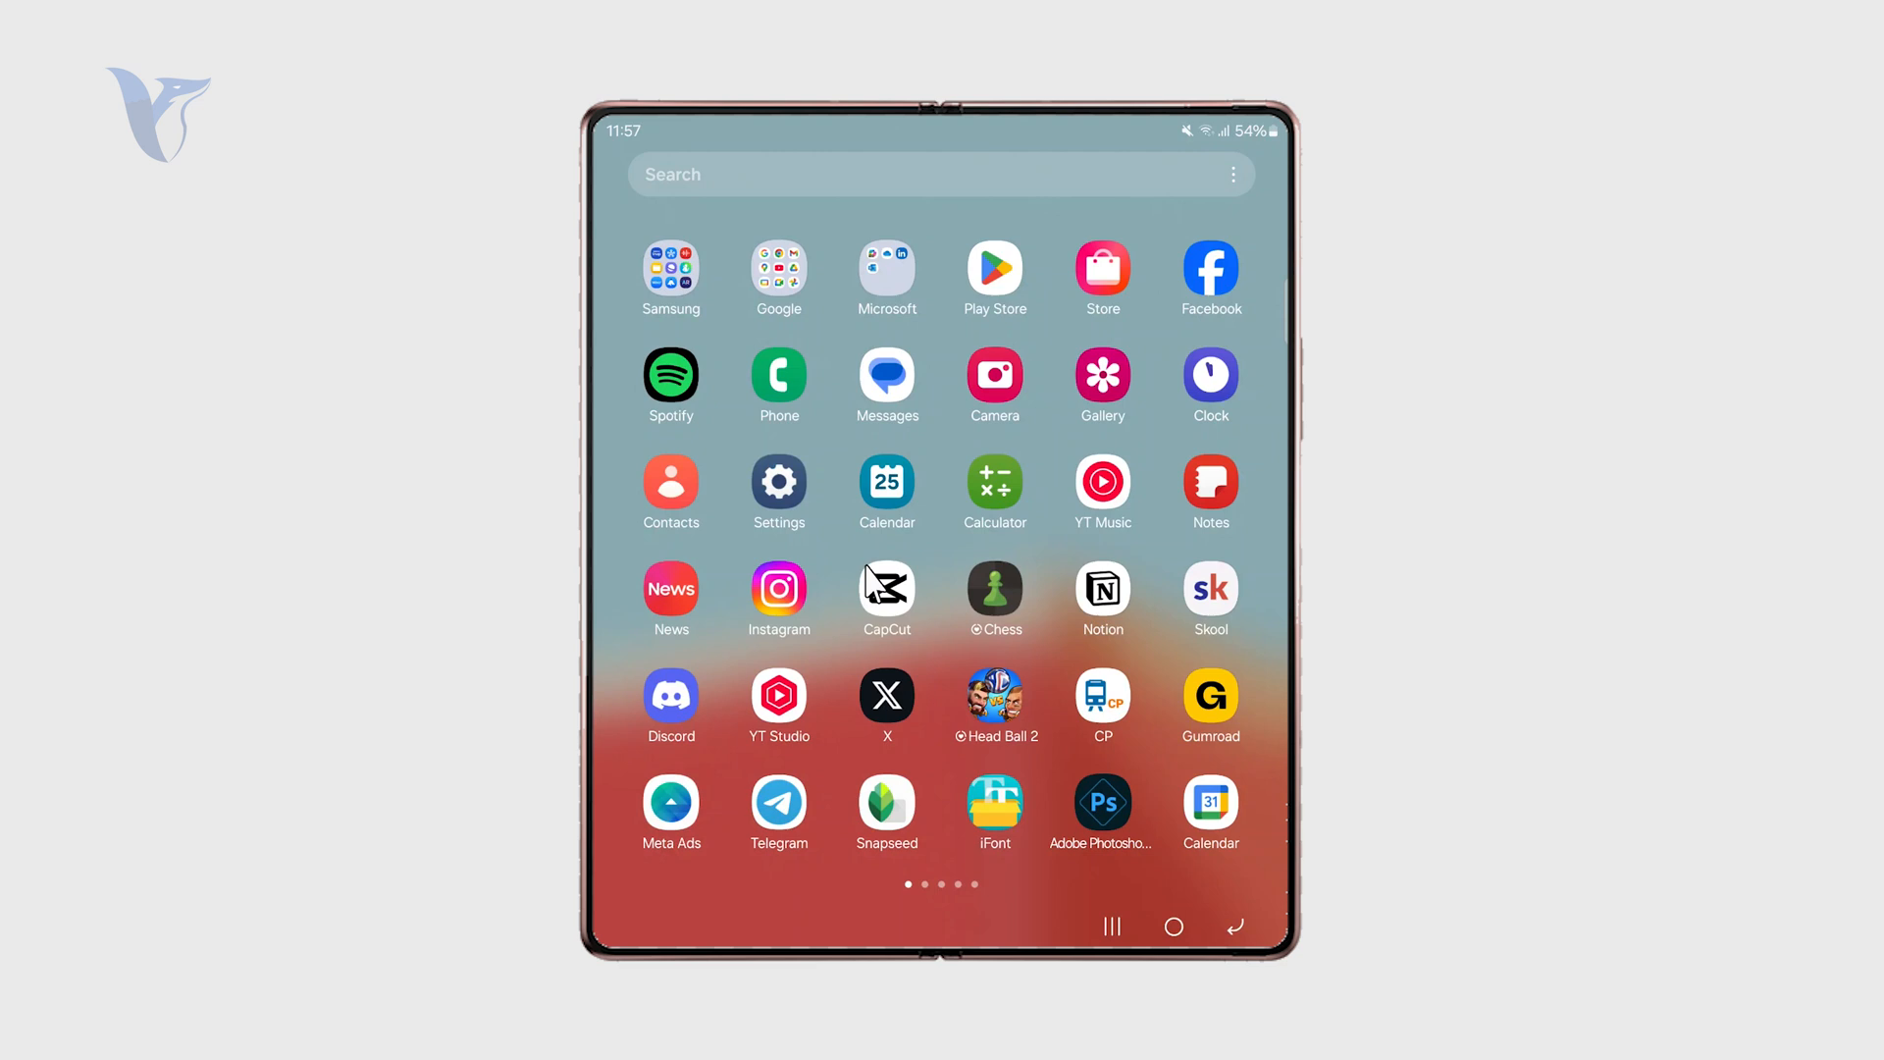
pyautogui.moveTo(874, 574)
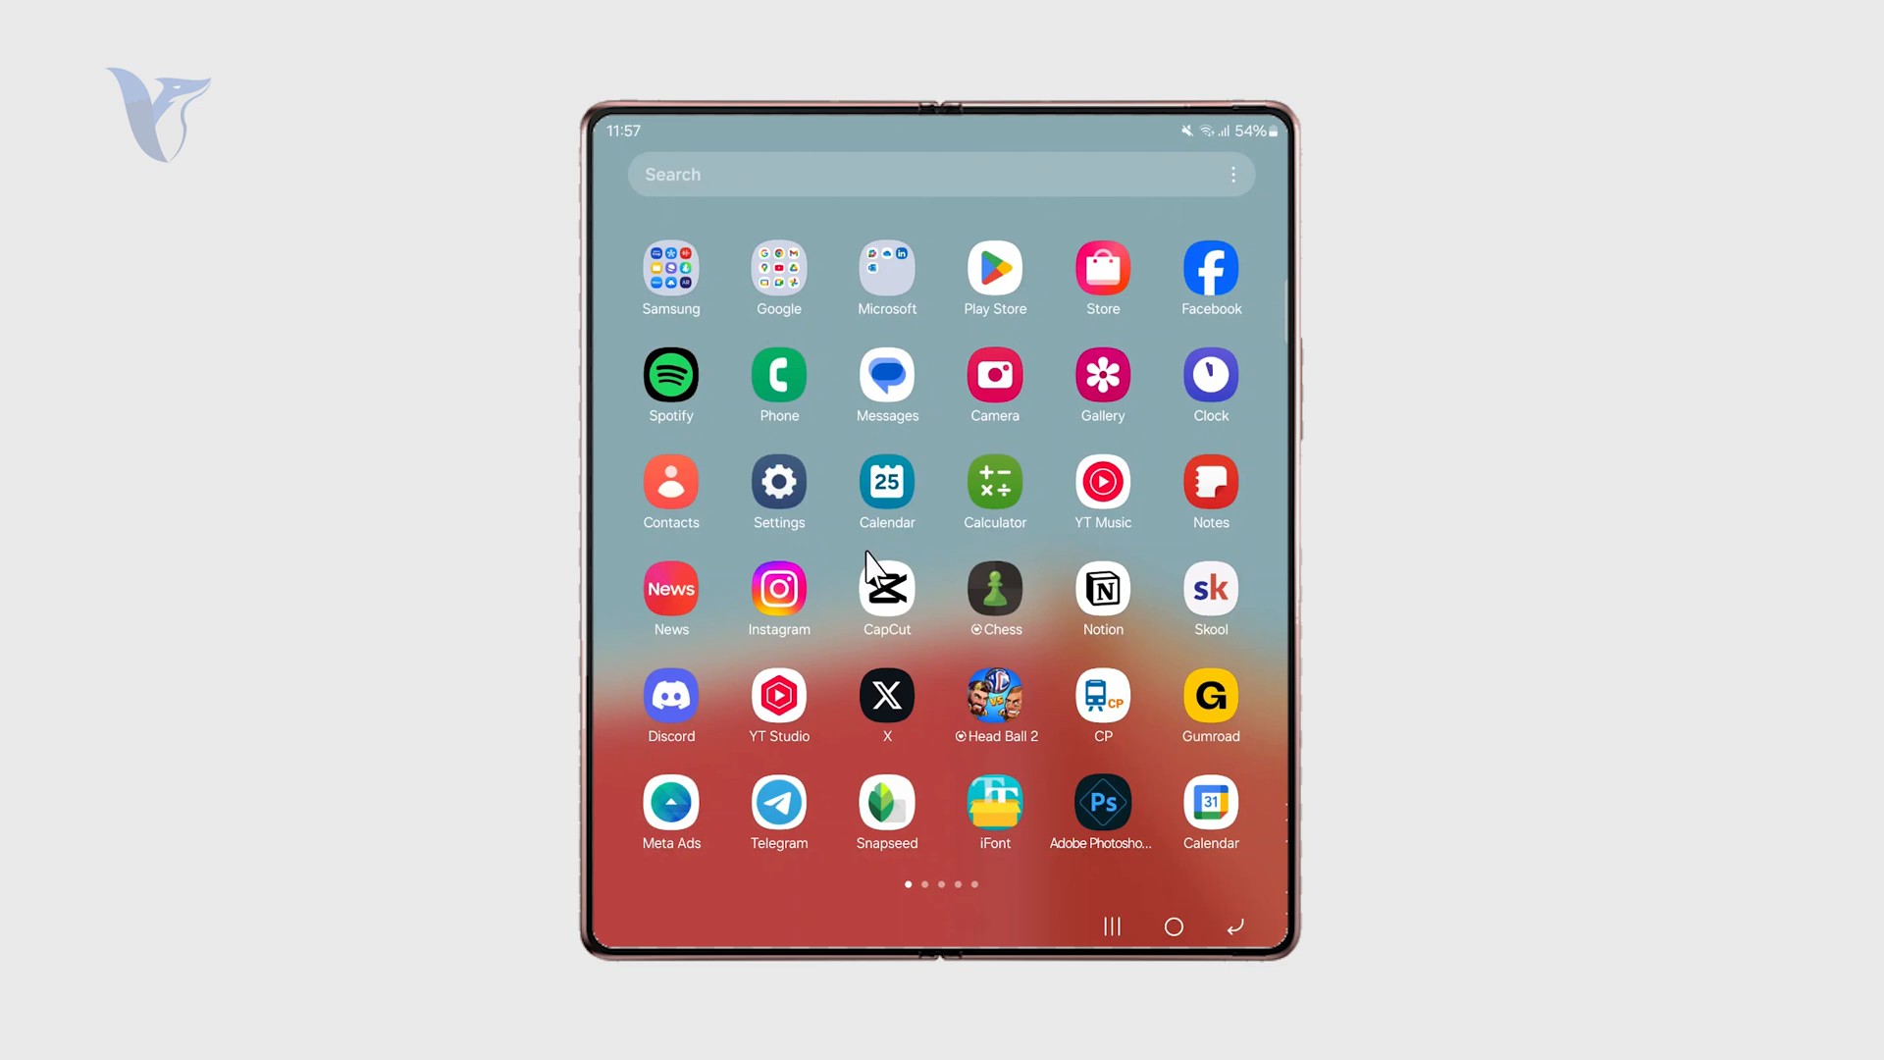
pyautogui.moveTo(970, 274)
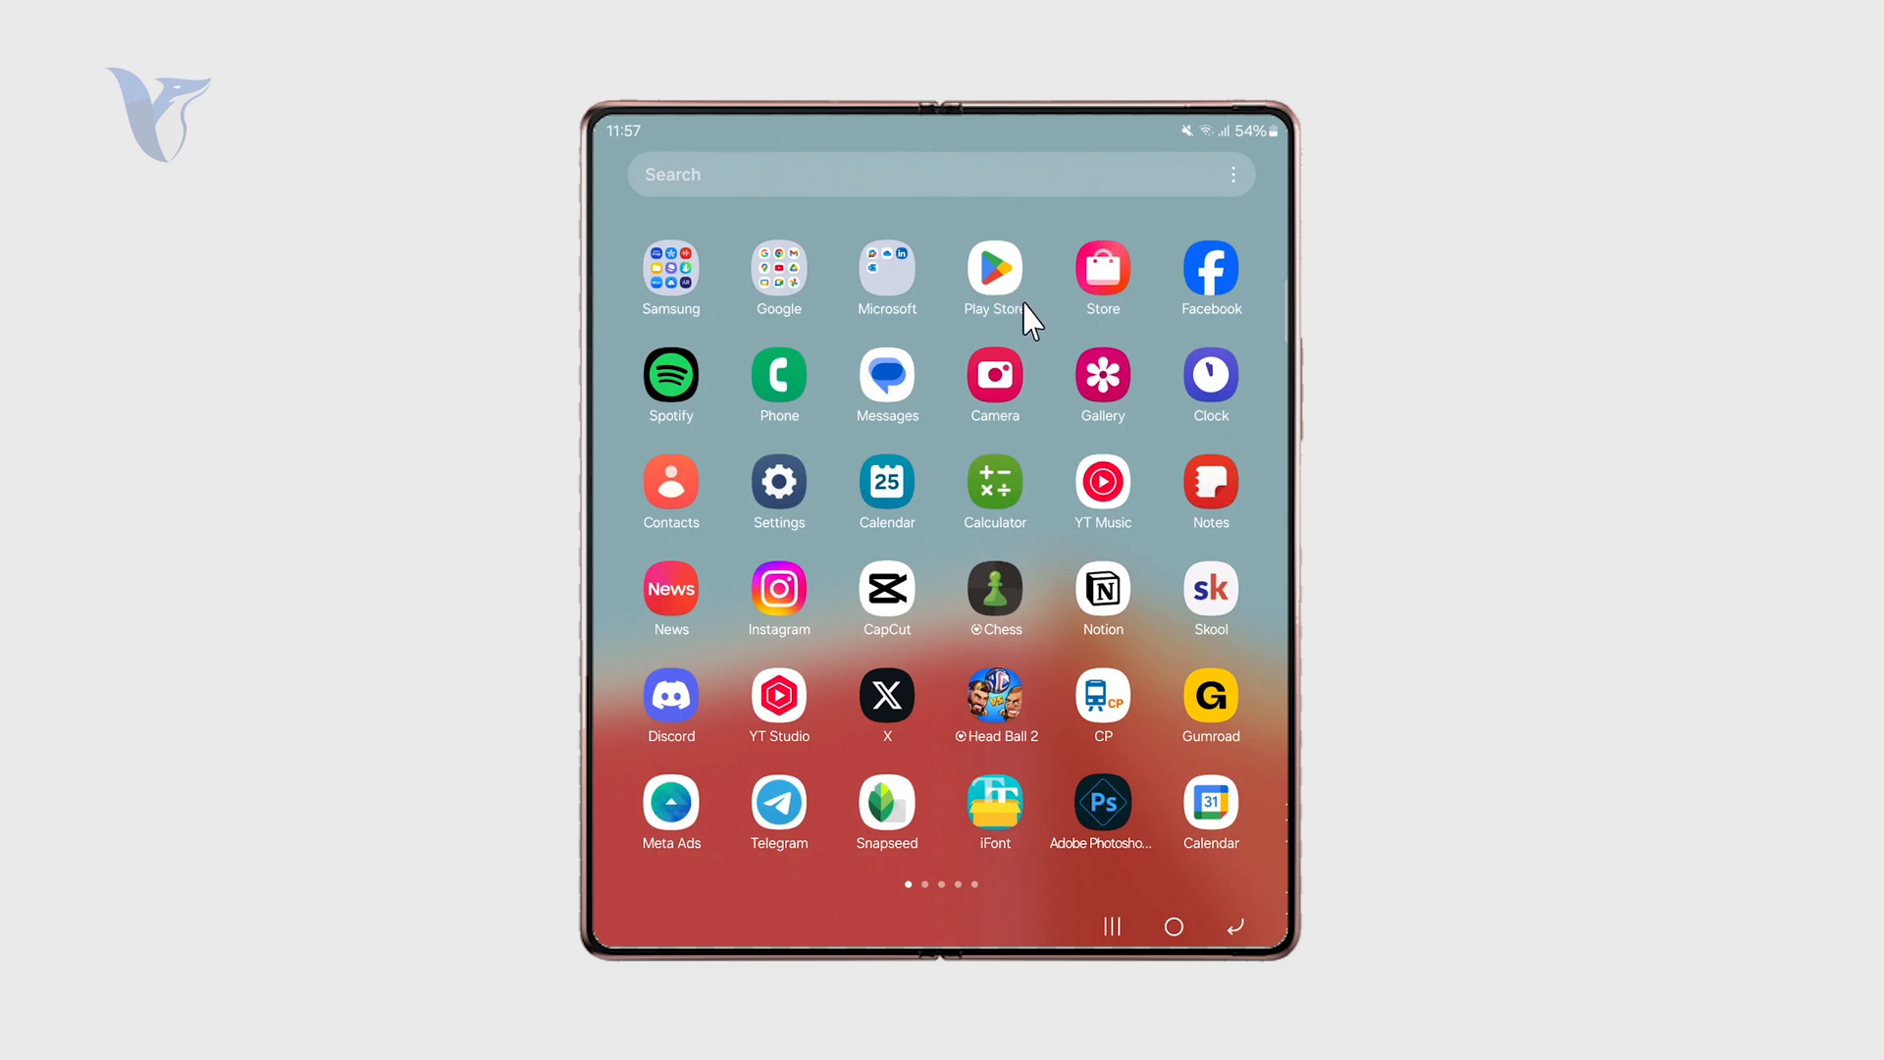
pyautogui.moveTo(1075, 353)
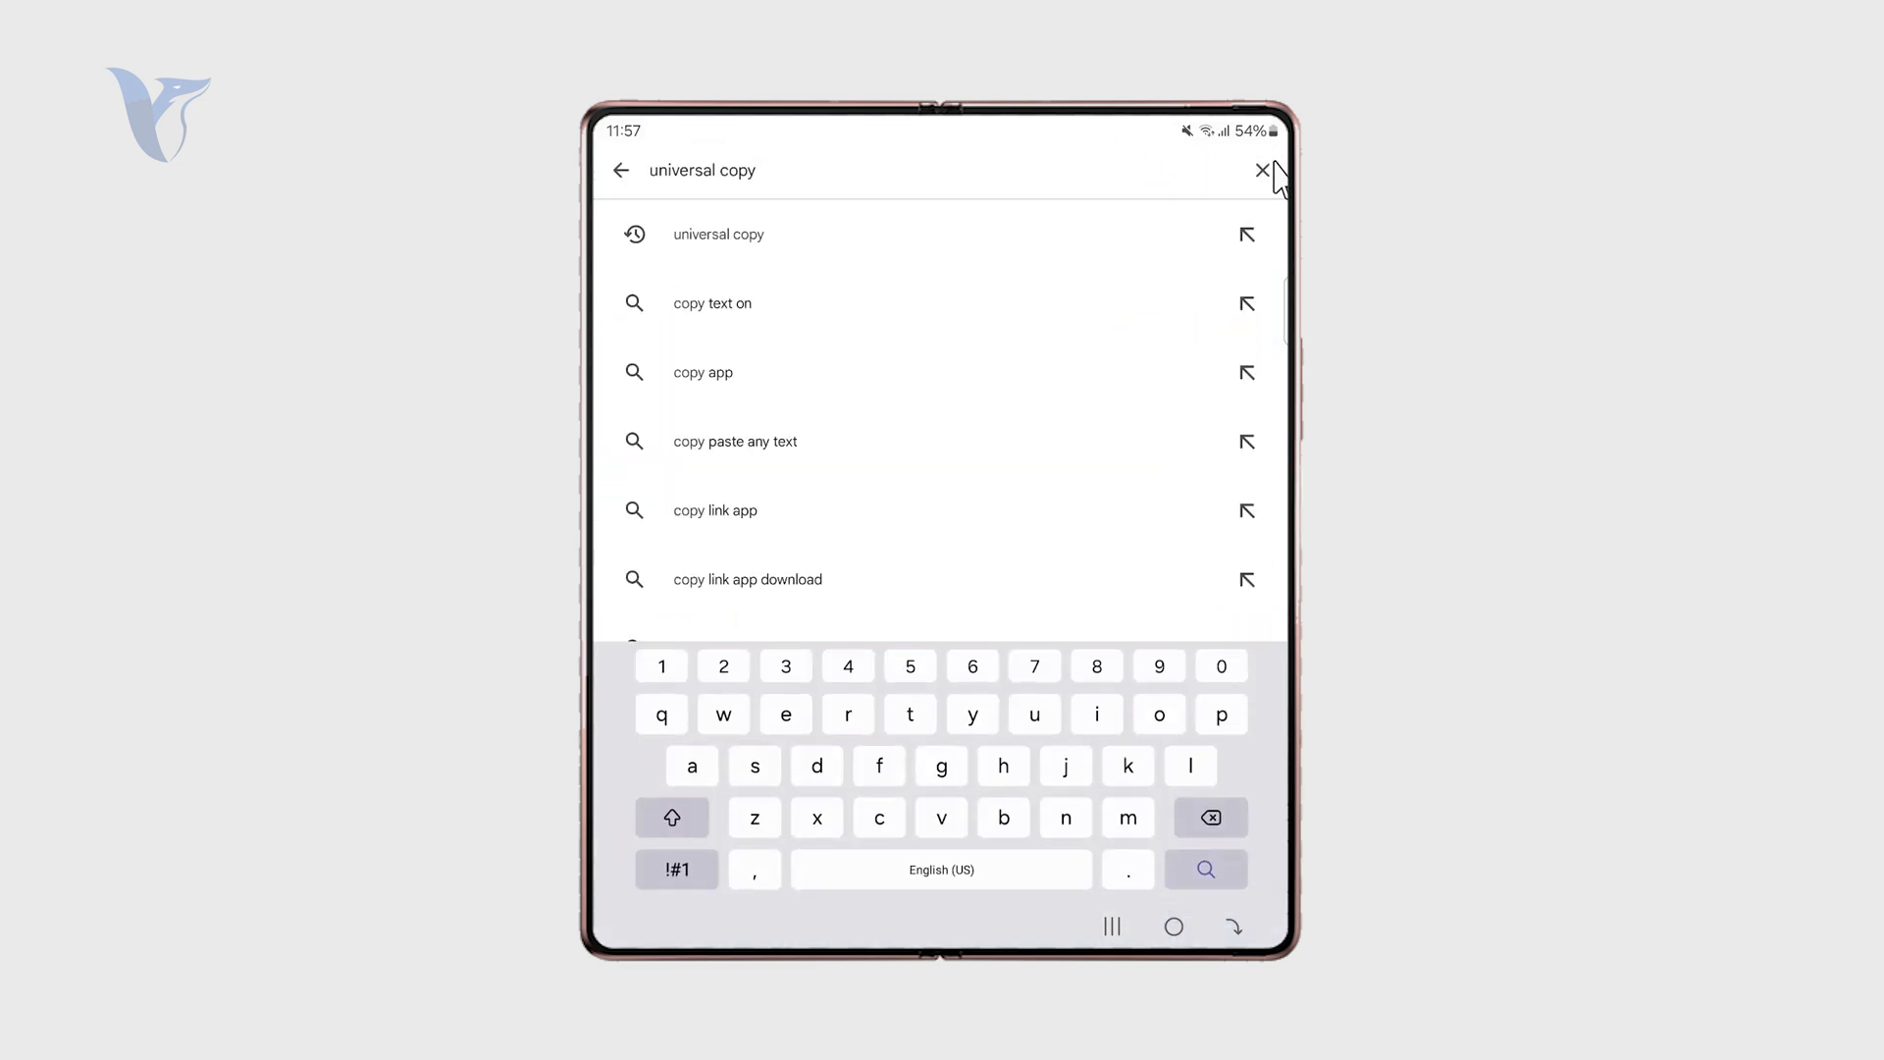
# - Clear the old Play Store query and search for 'font keyboard'
pyautogui.click(1262, 170)
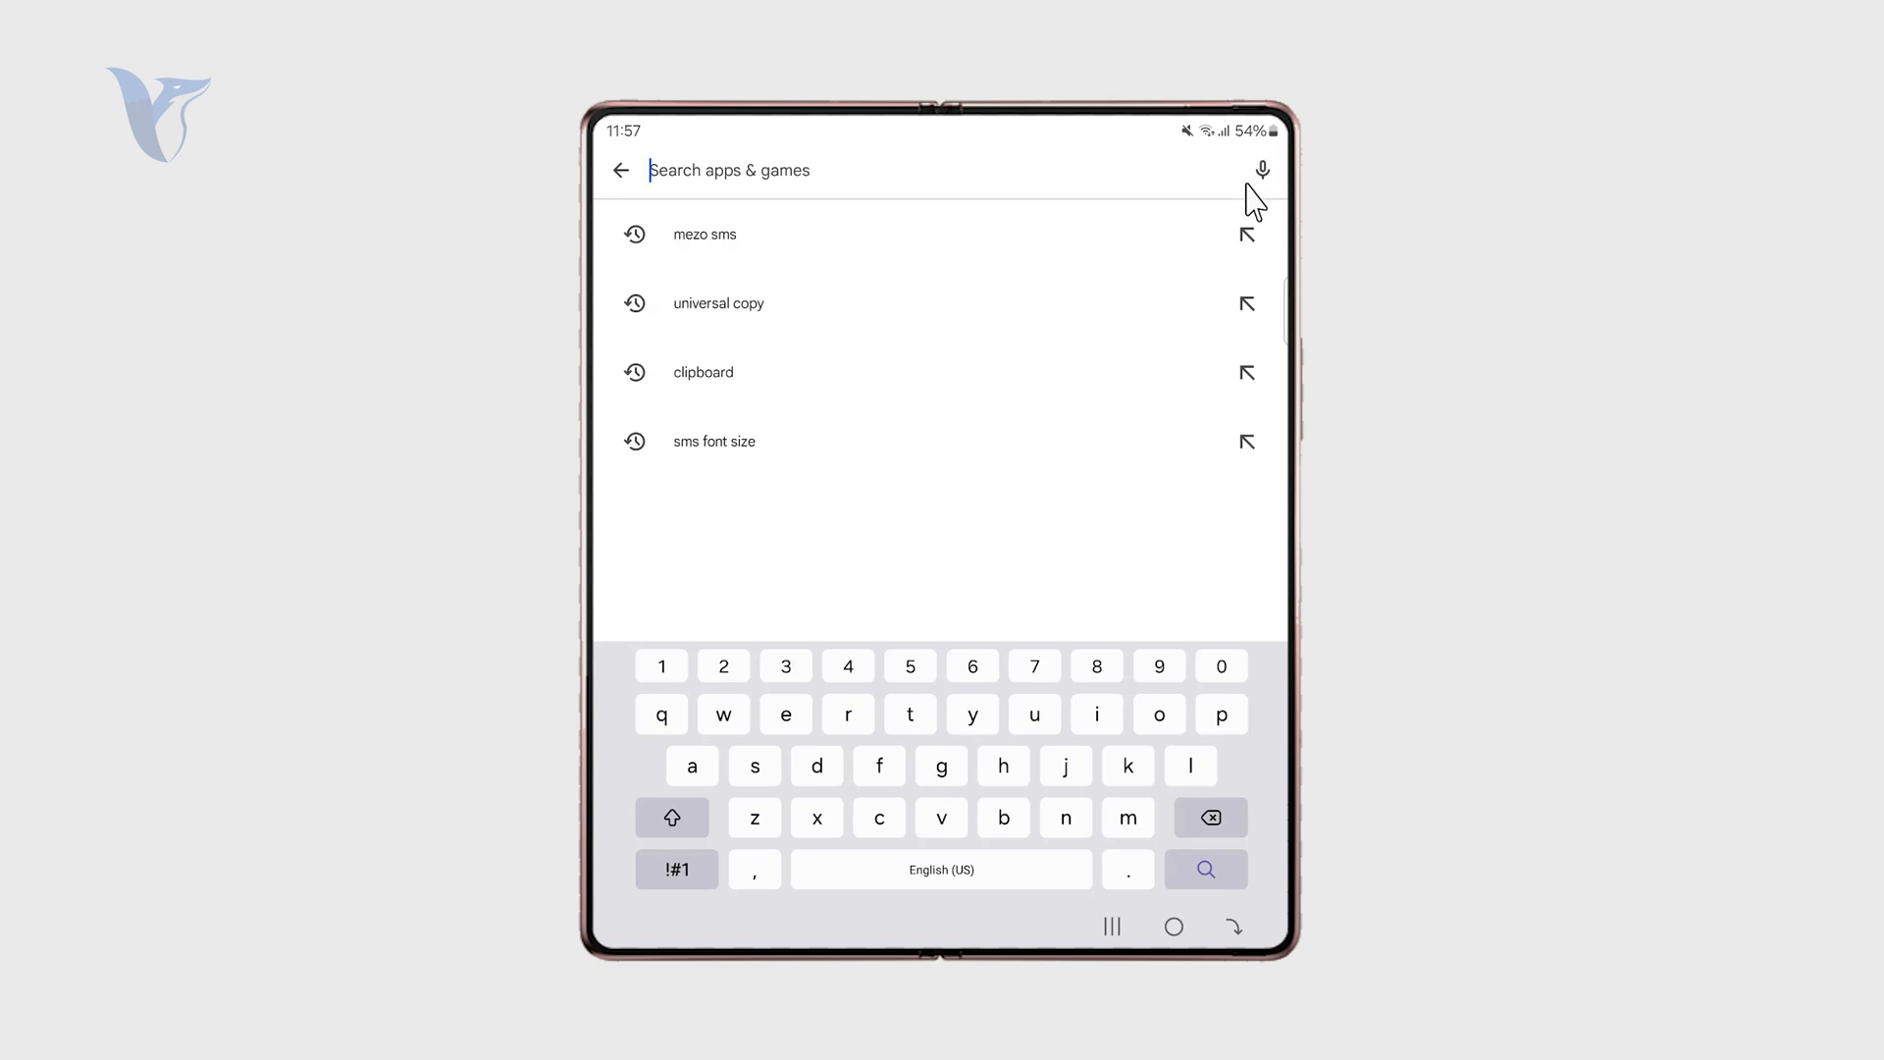
pyautogui.click(713, 441)
pyautogui.write('font keybo')
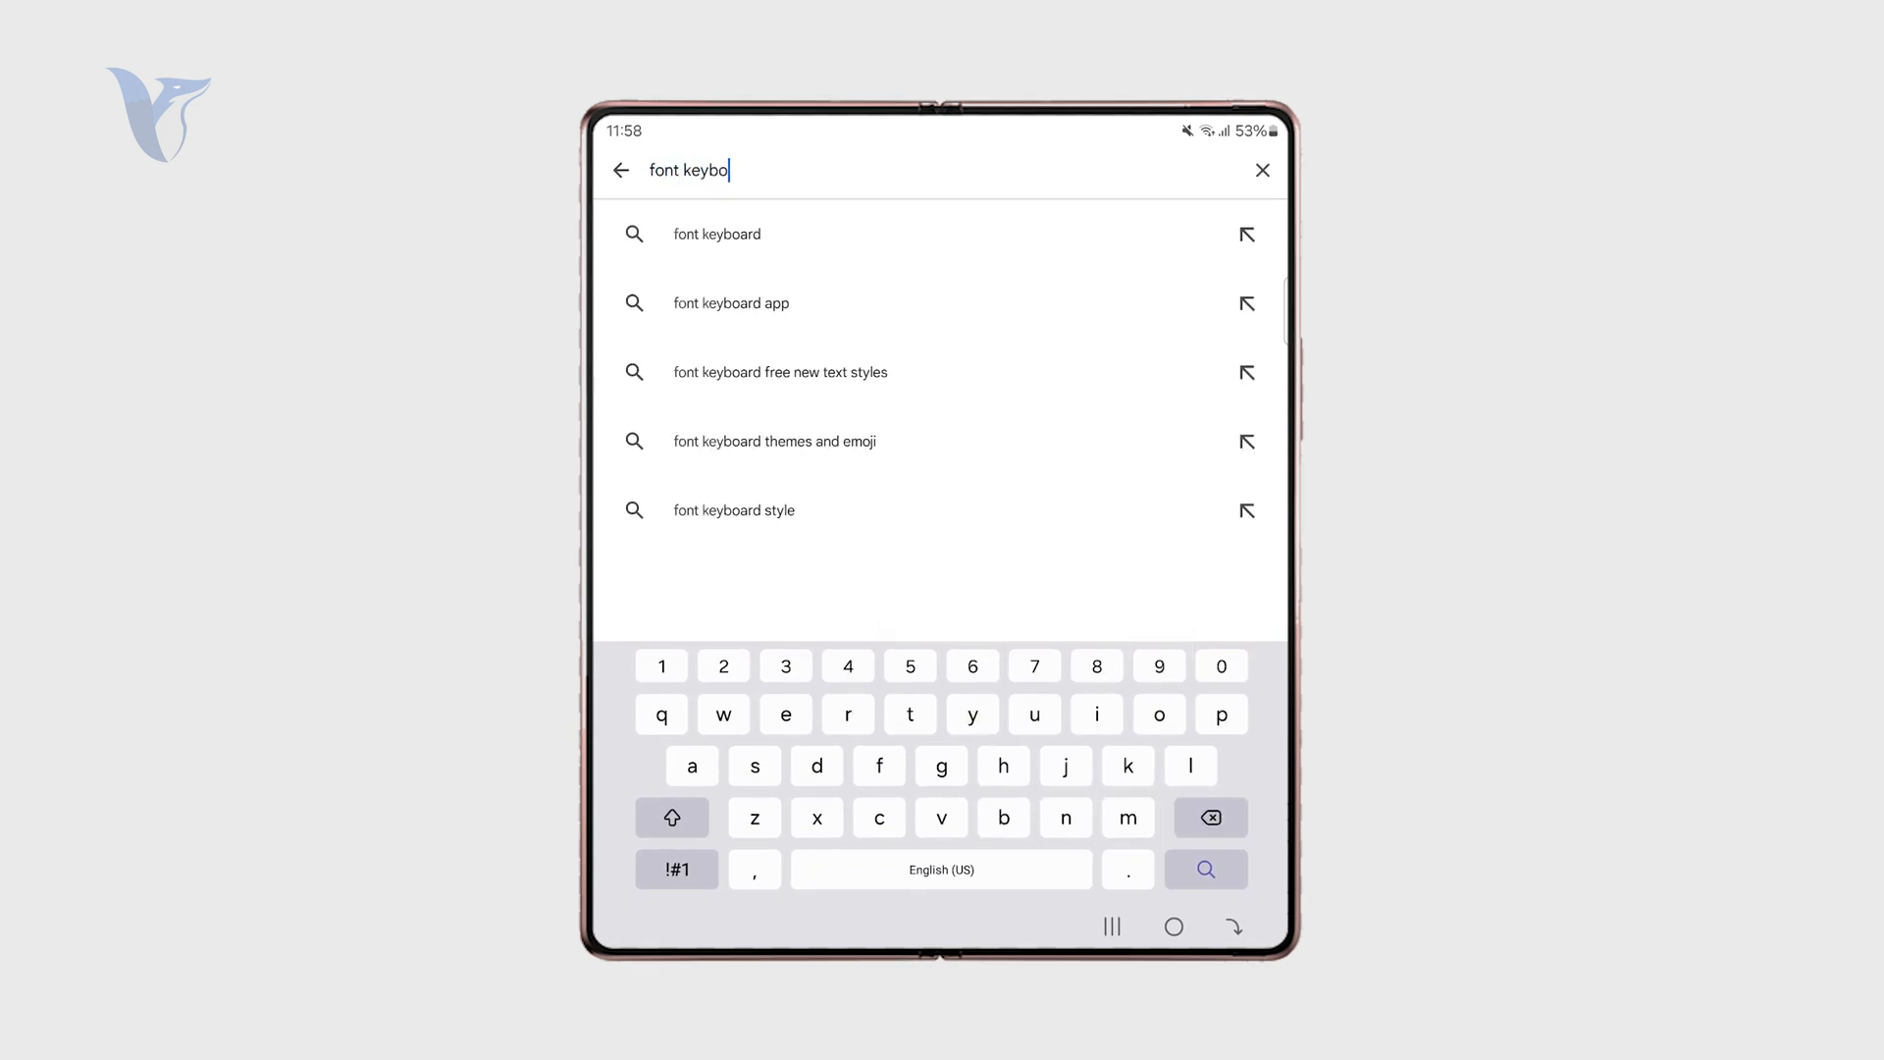
pyautogui.click(716, 233)
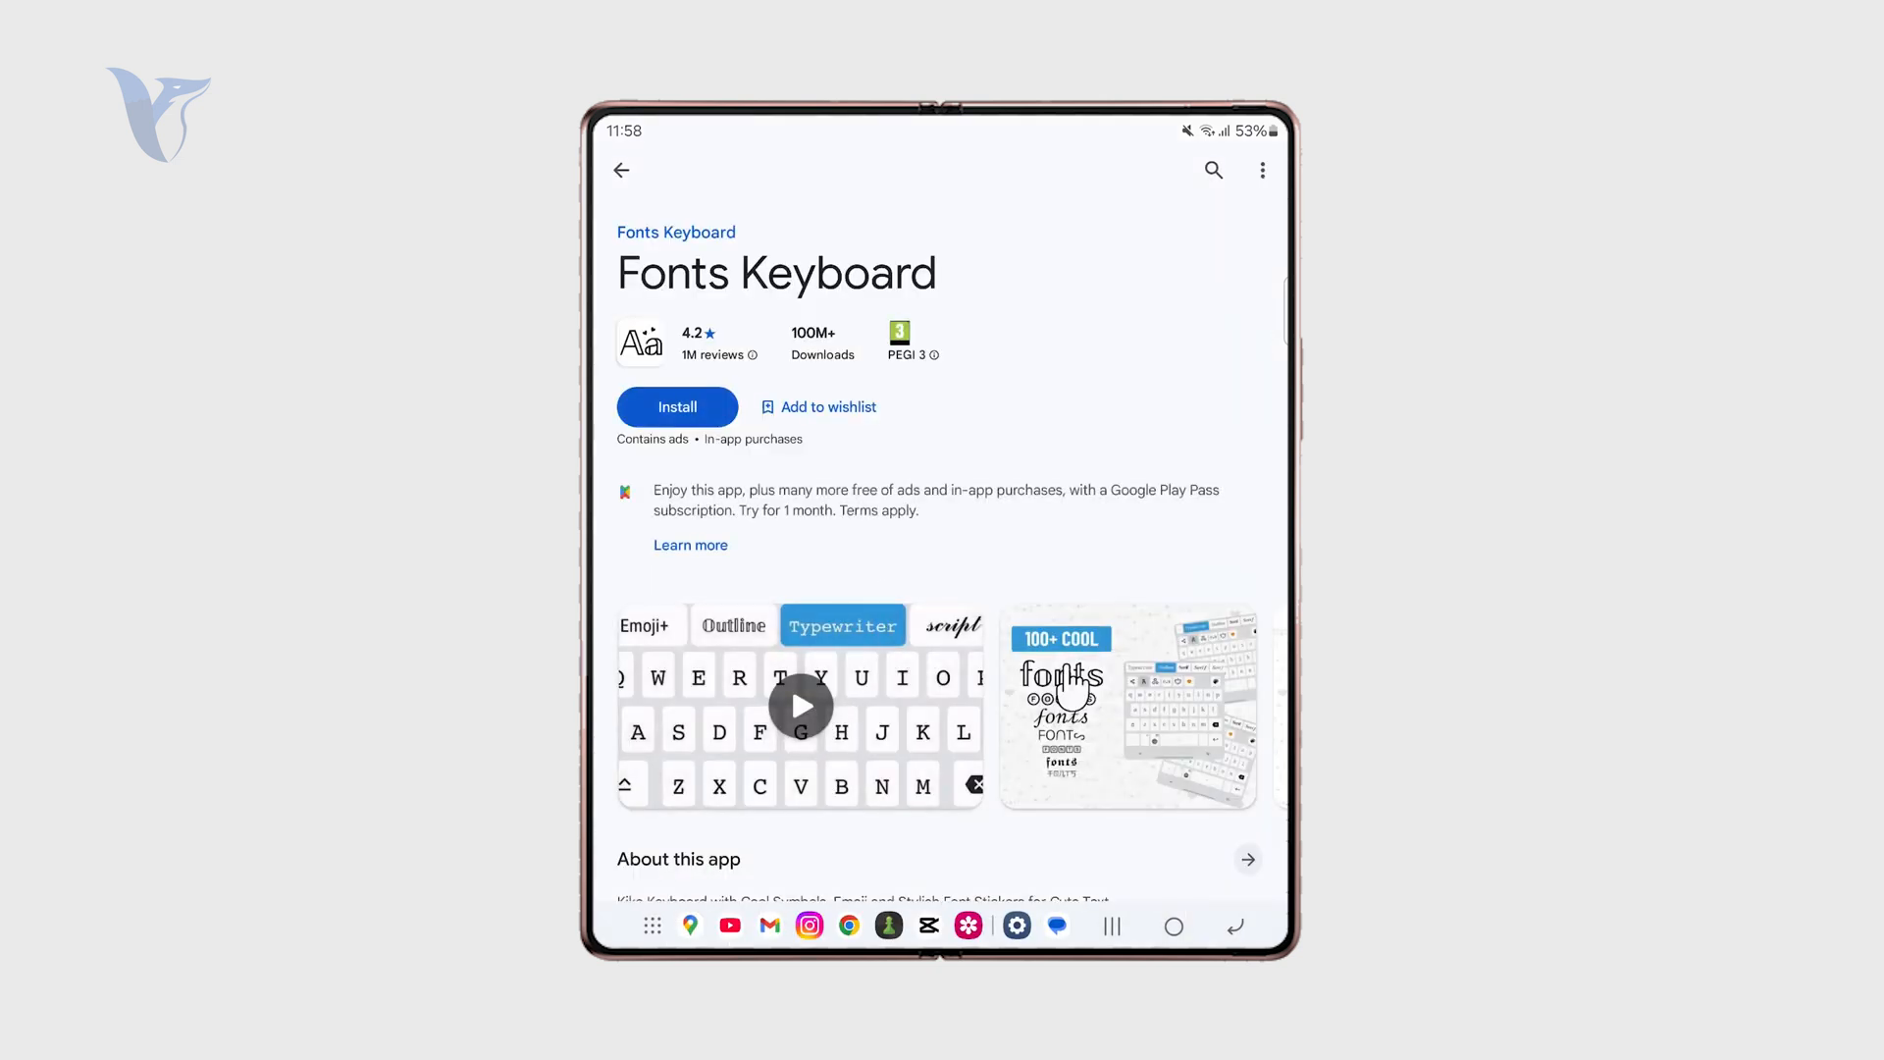
# - Open the Fonts Keyboard listing (4.2 rating, 100M+ downloads) without installing
pyautogui.click(799, 705)
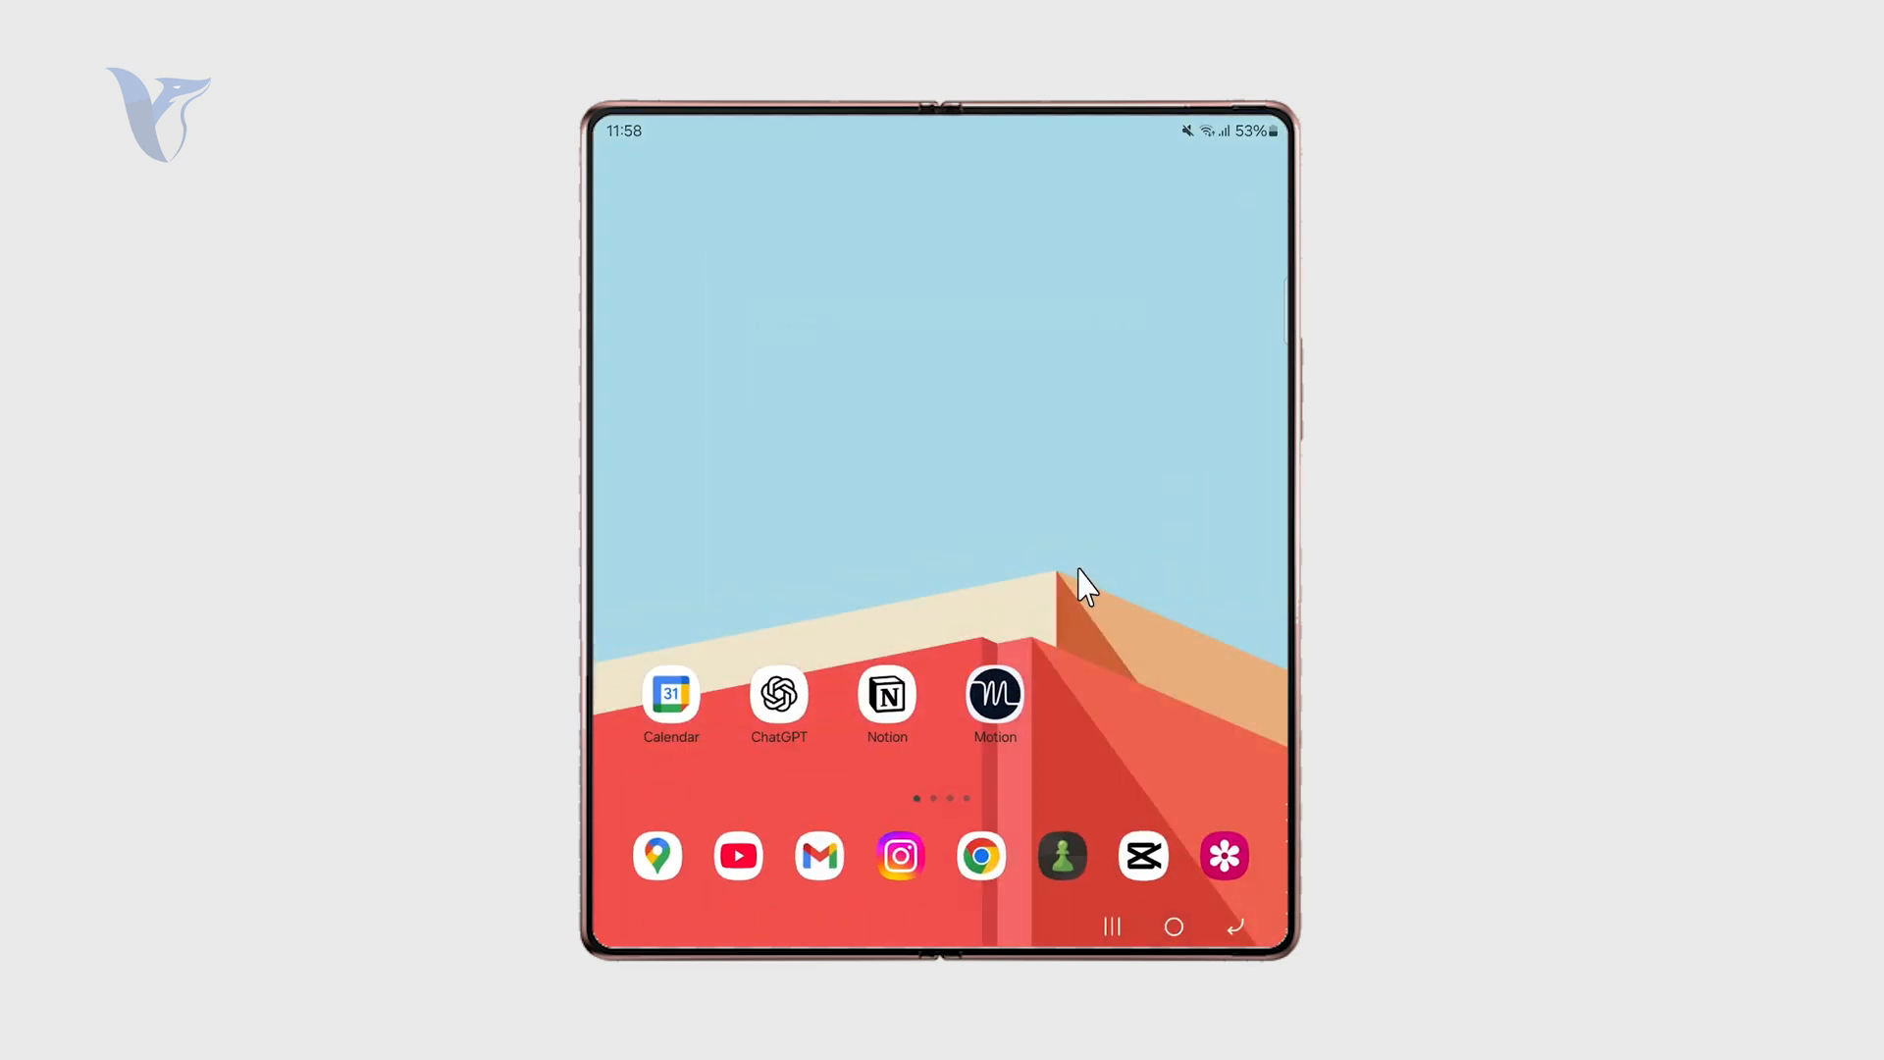
# - Scroll the Android home screen after leaving Play Store
pyautogui.scroll(3)
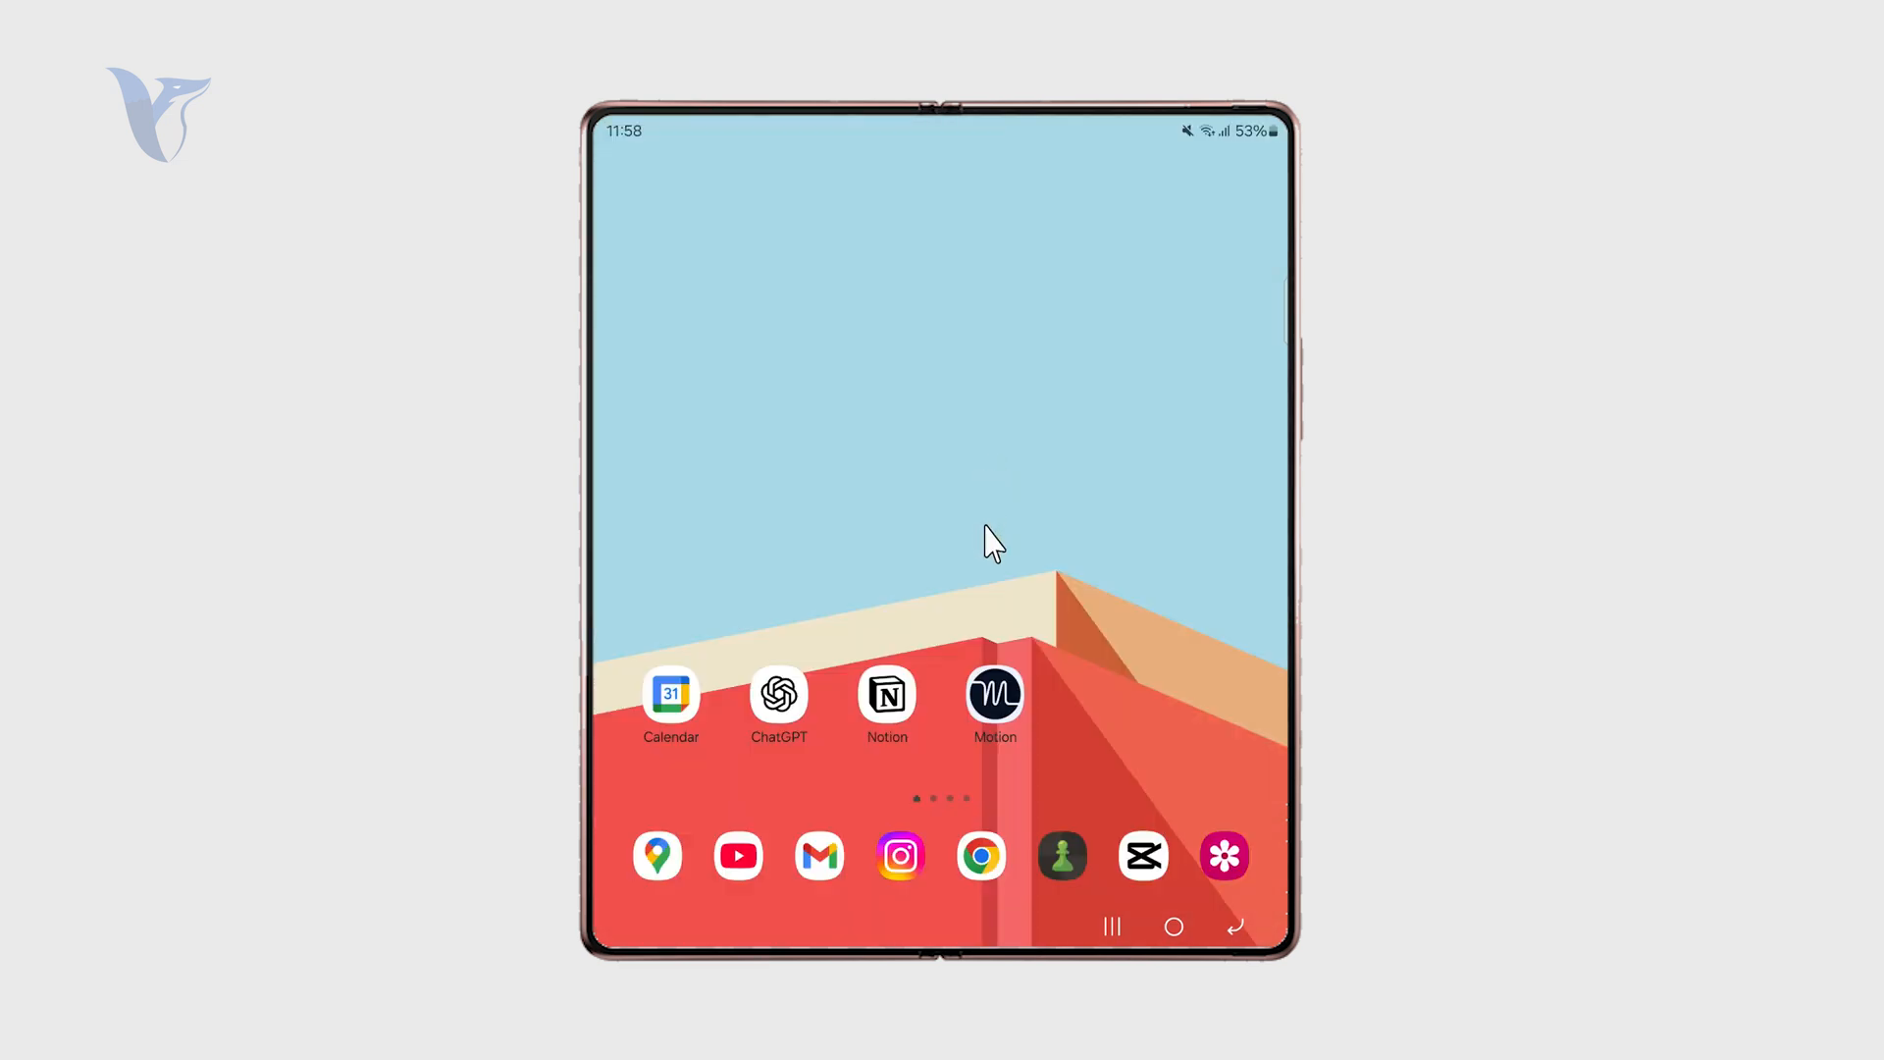
pyautogui.moveTo(1102, 531)
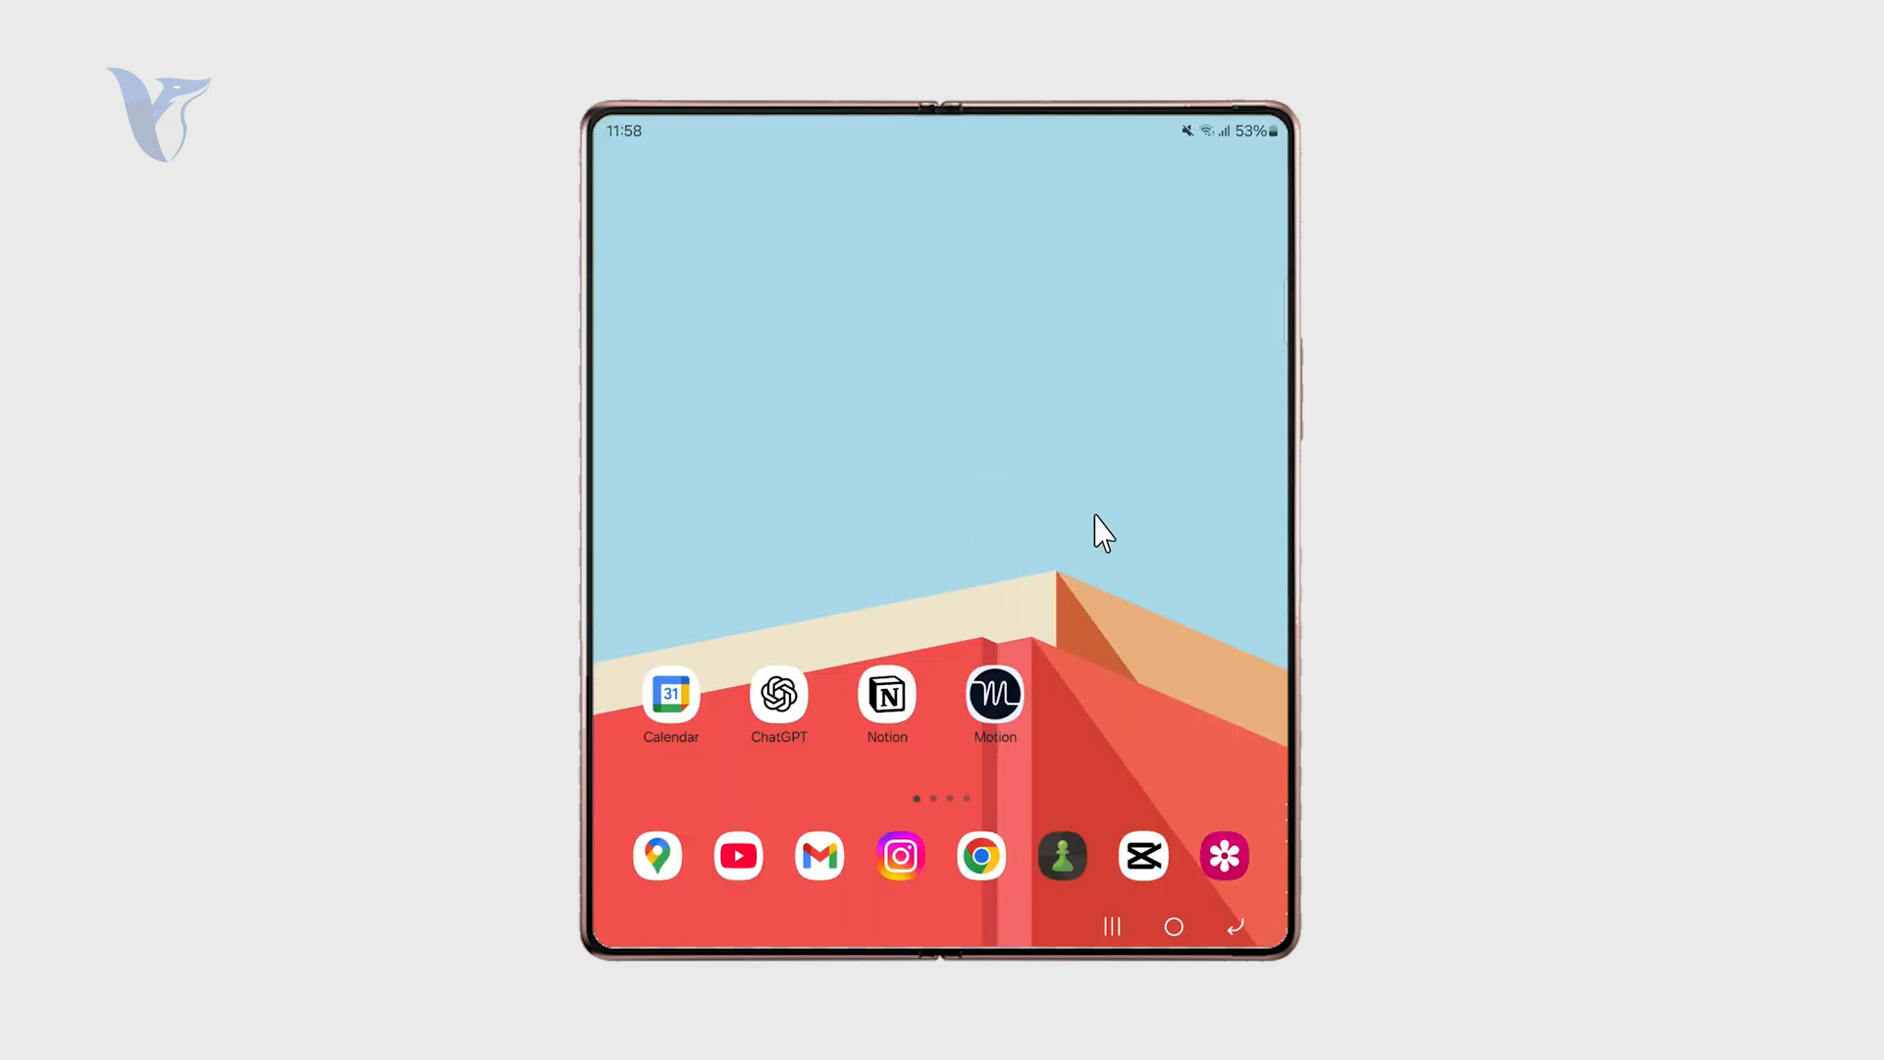